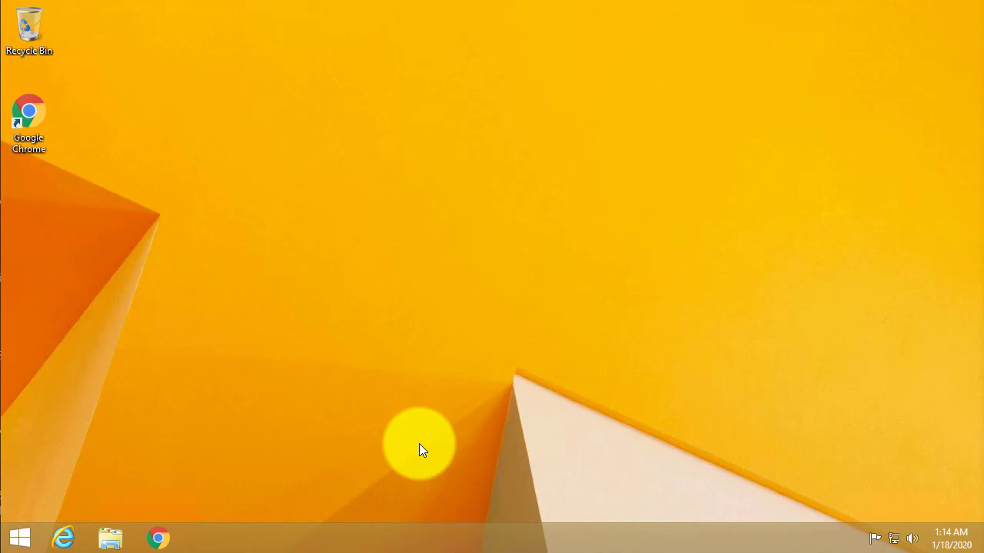
mouse_move(194, 387)
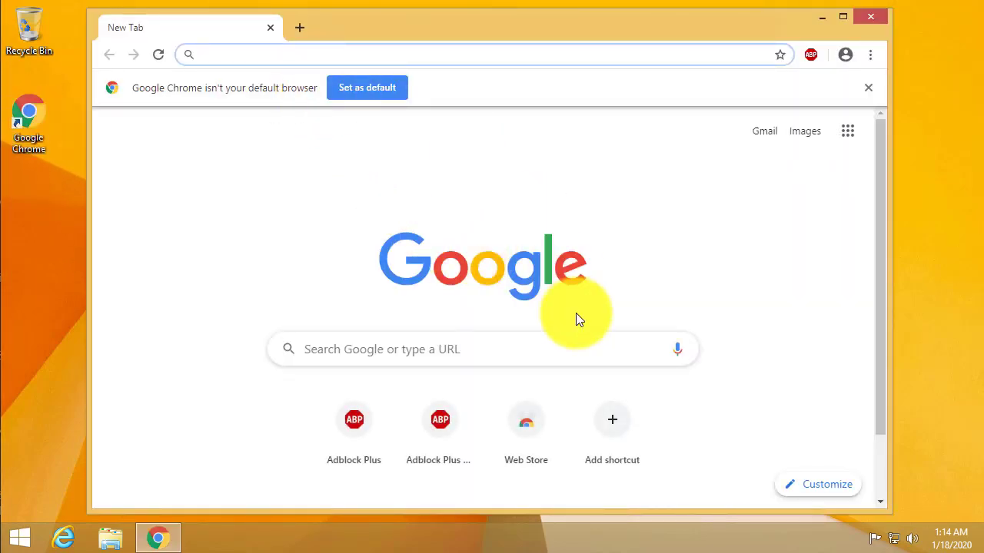
Step: Search 'windows 10 download' in Chrome and reach Microsoft's Windows 10 download page
left_click(484, 58)
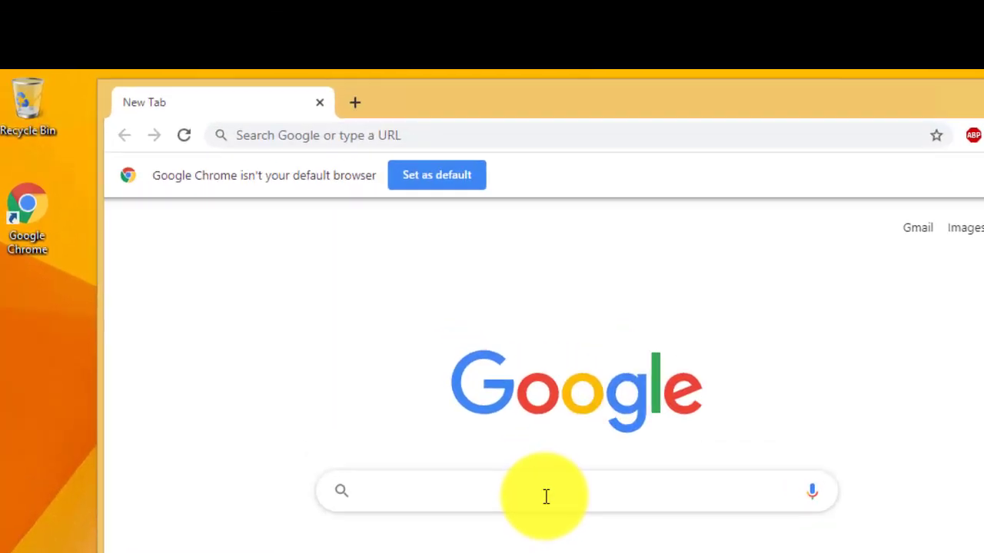
type("windows 10 download")
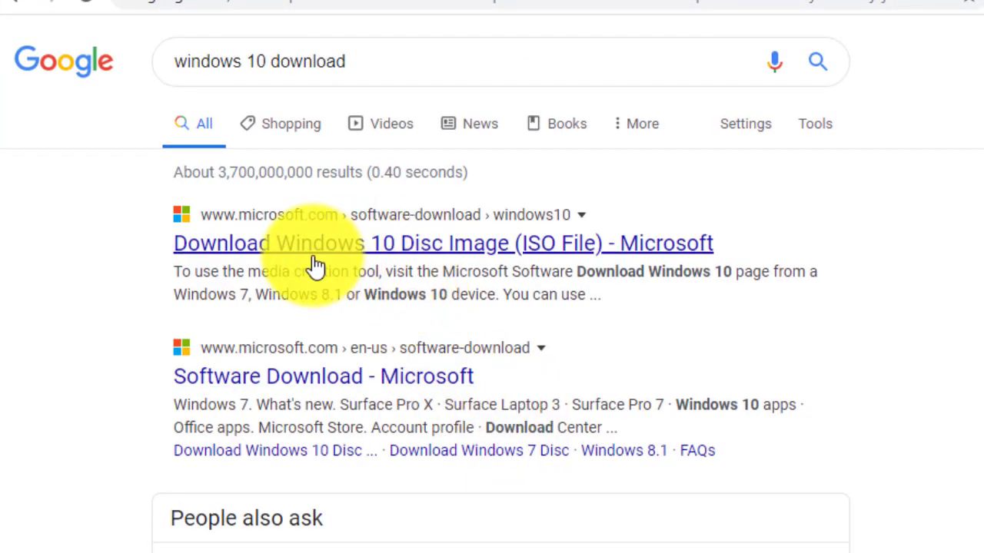
mouse_move(353, 254)
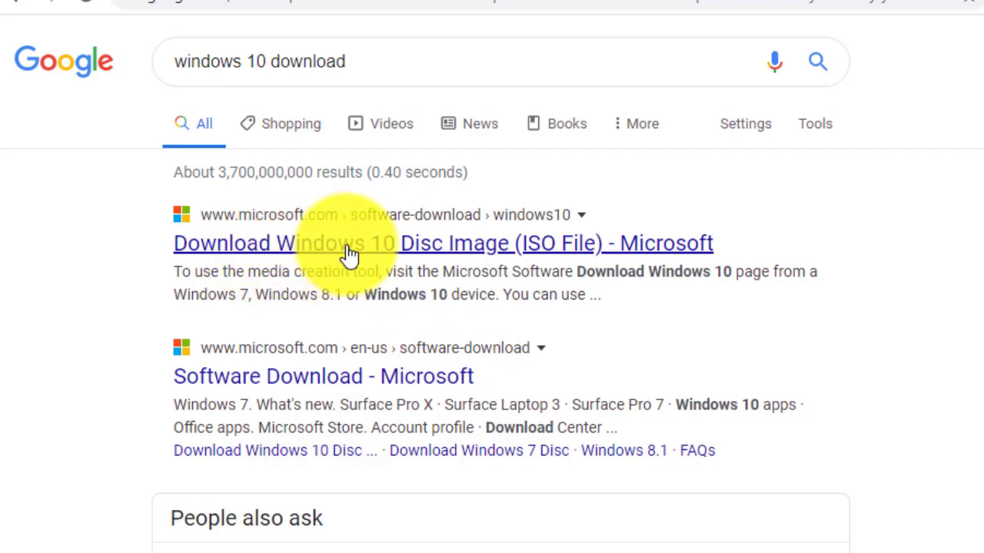
left_click(351, 243)
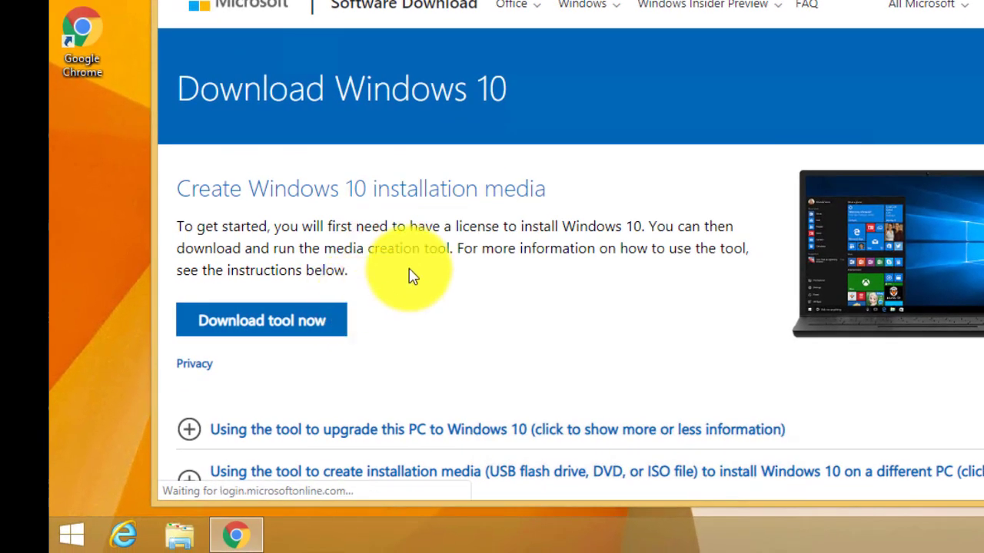
Step: Download the media creation tool and show the downloaded file in its folder
scroll("down", 3)
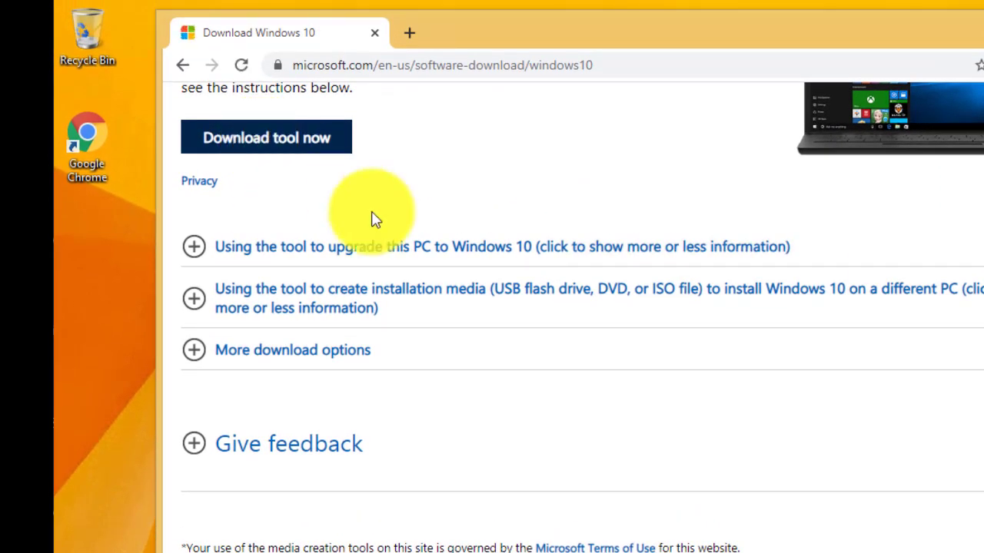
left_click(266, 137)
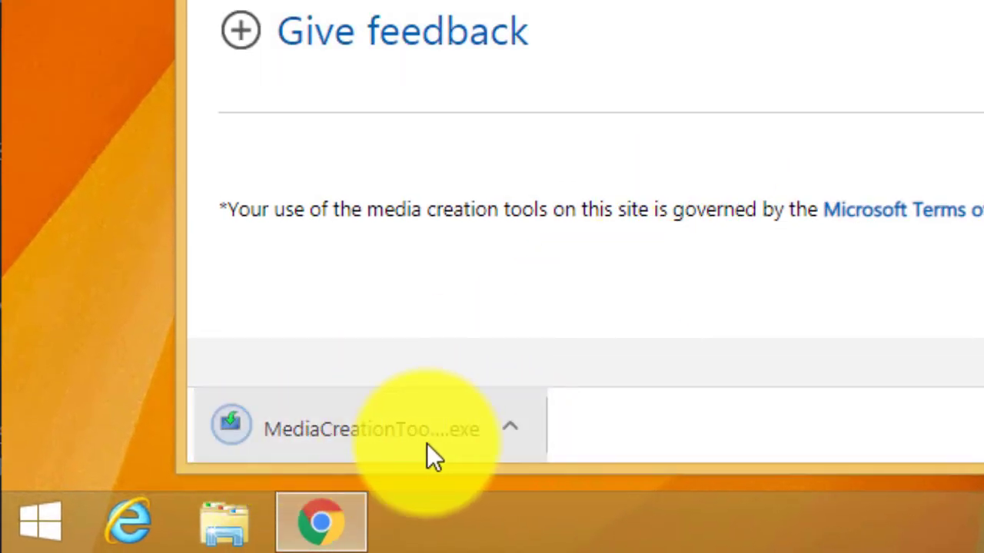
left_click(516, 427)
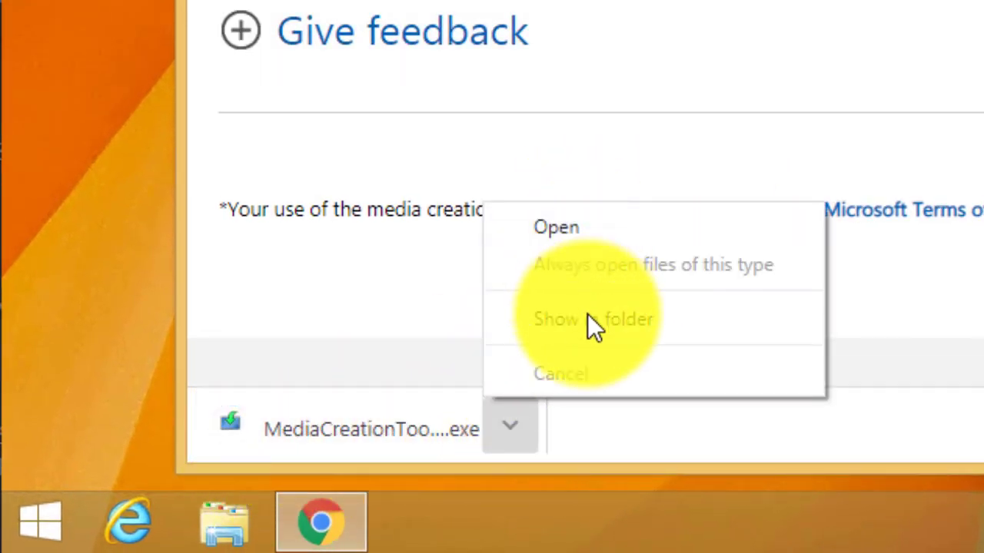
left_click(593, 318)
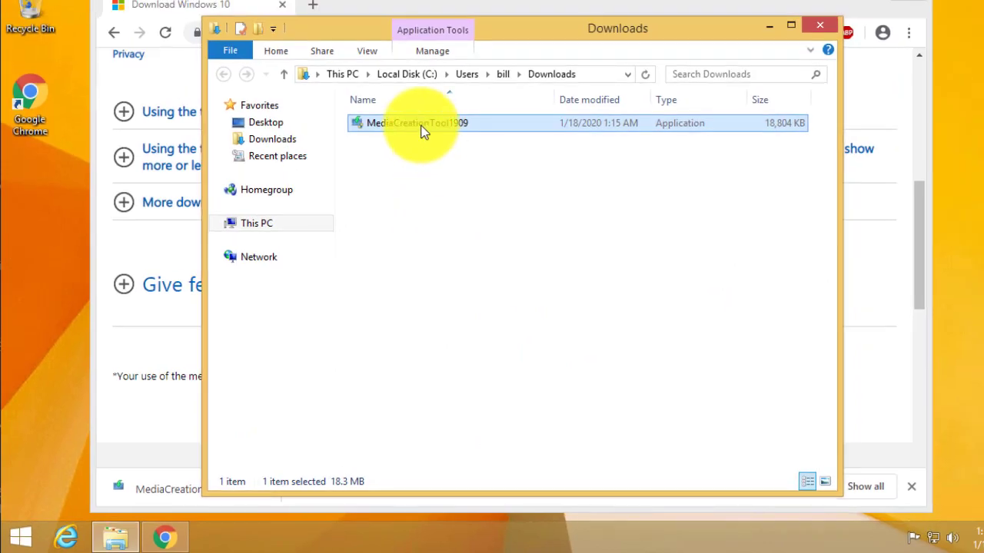
Step: Run MediaCreationTool1909 from Downloads and allow it to make changes at the UAC prompt
double_click(424, 123)
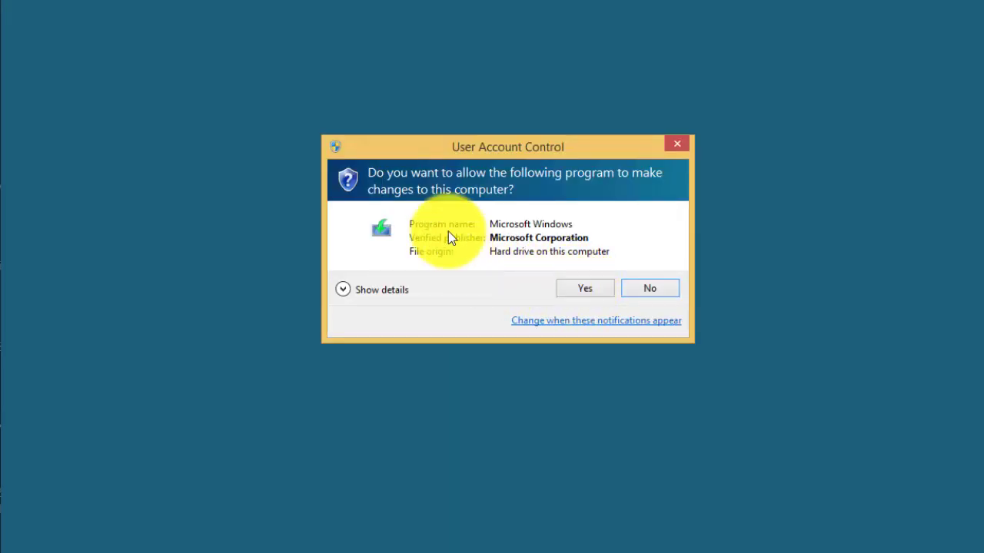
mouse_move(519, 157)
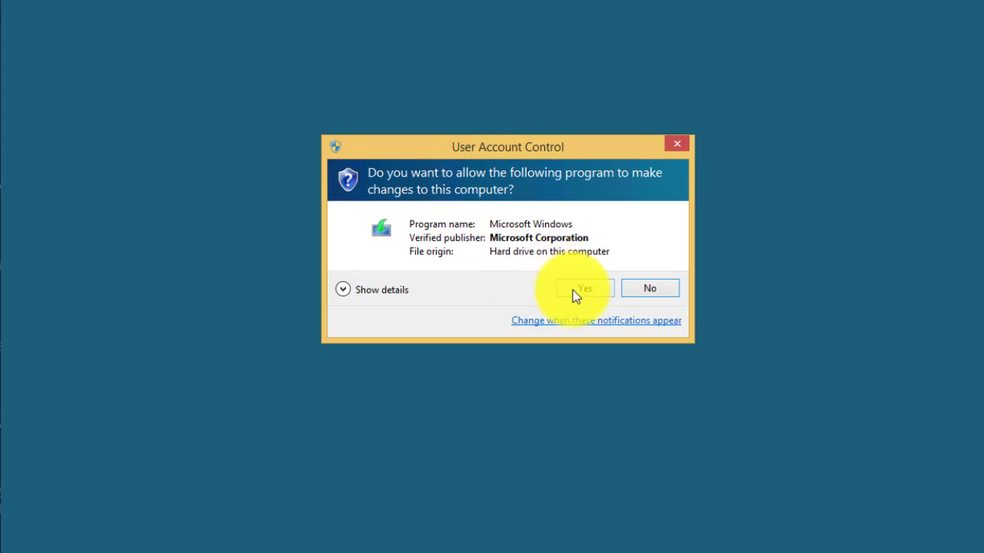
left_click(584, 289)
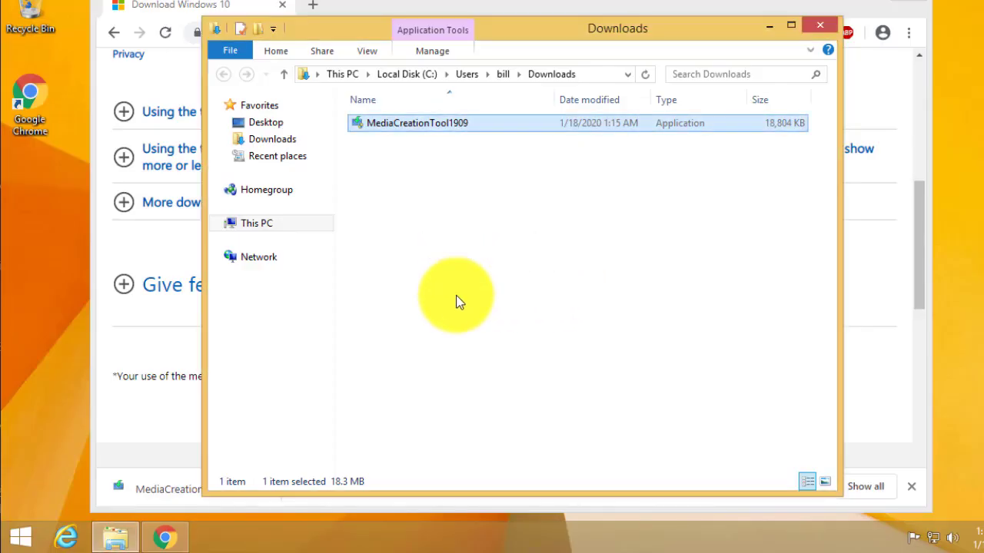
double_click(412, 123)
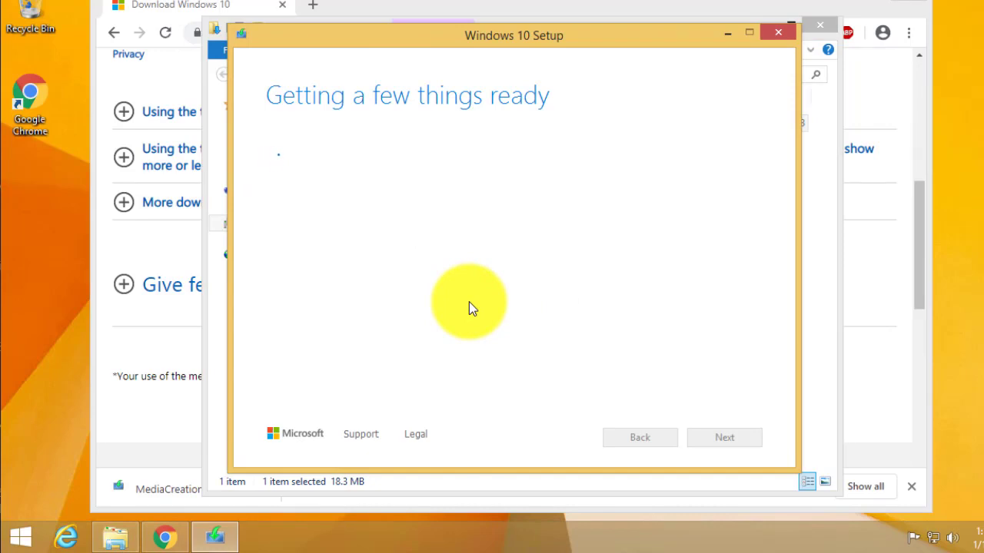
mouse_move(444, 175)
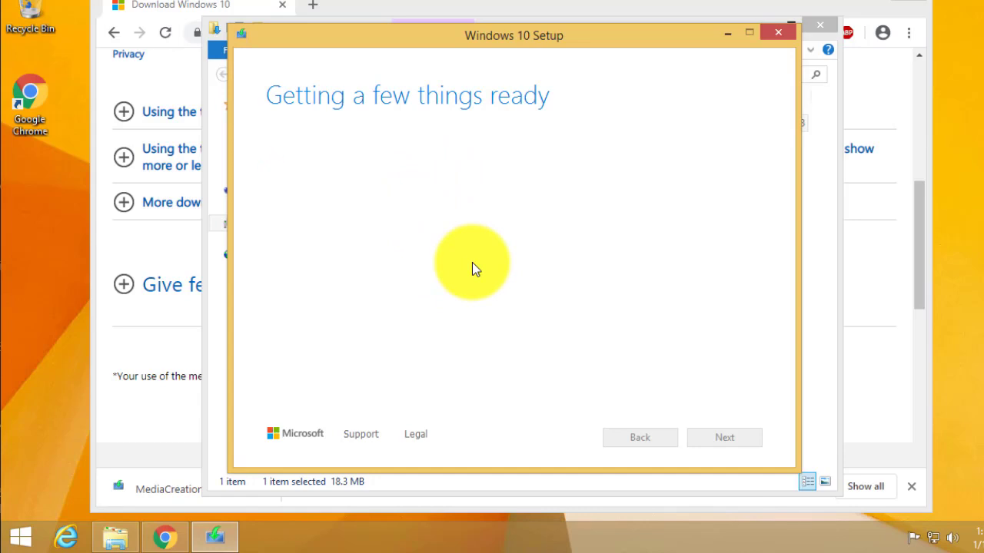
mouse_move(489, 115)
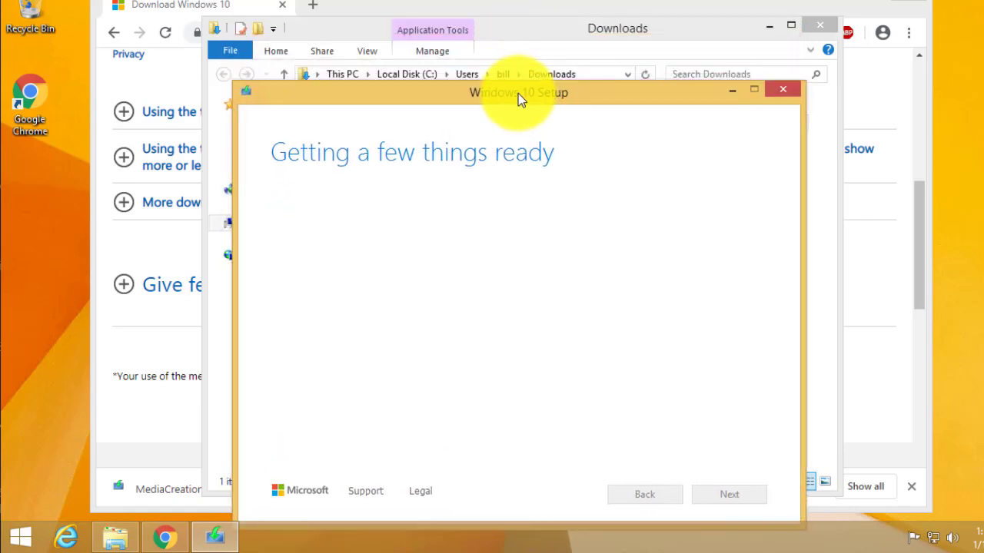
Step: Move the Setup window toward the screen center while it gets things ready
left_click_drag(520, 92, 547, 52)
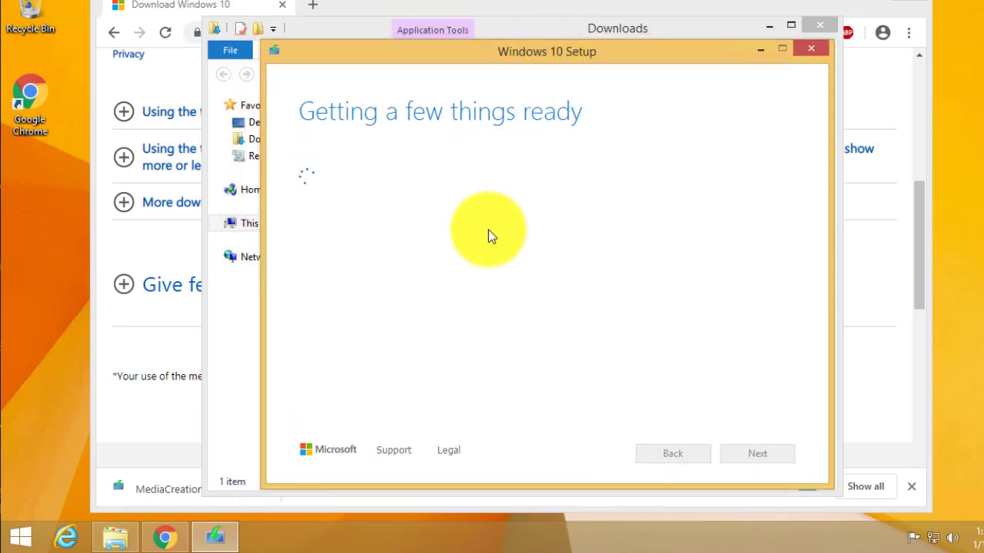
mouse_move(423, 232)
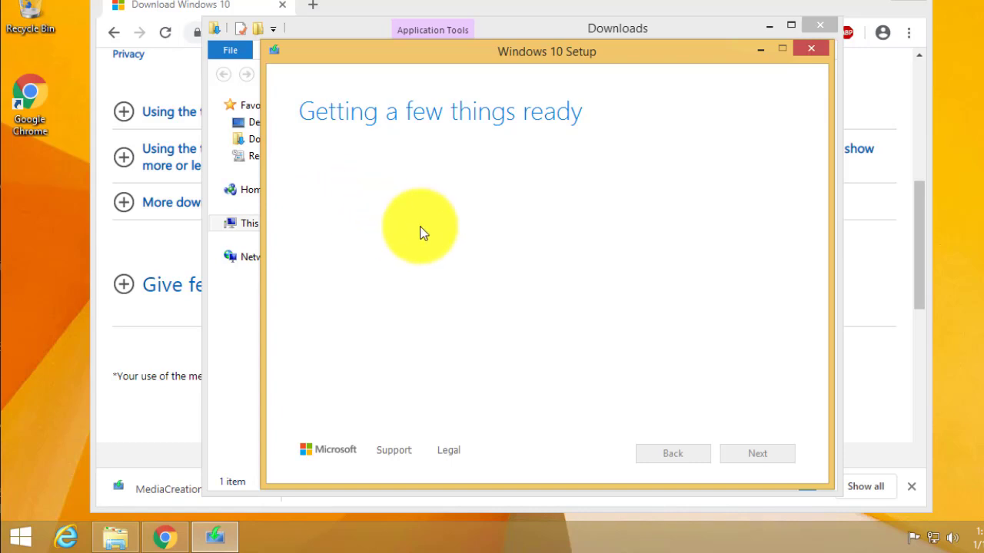
mouse_move(516, 254)
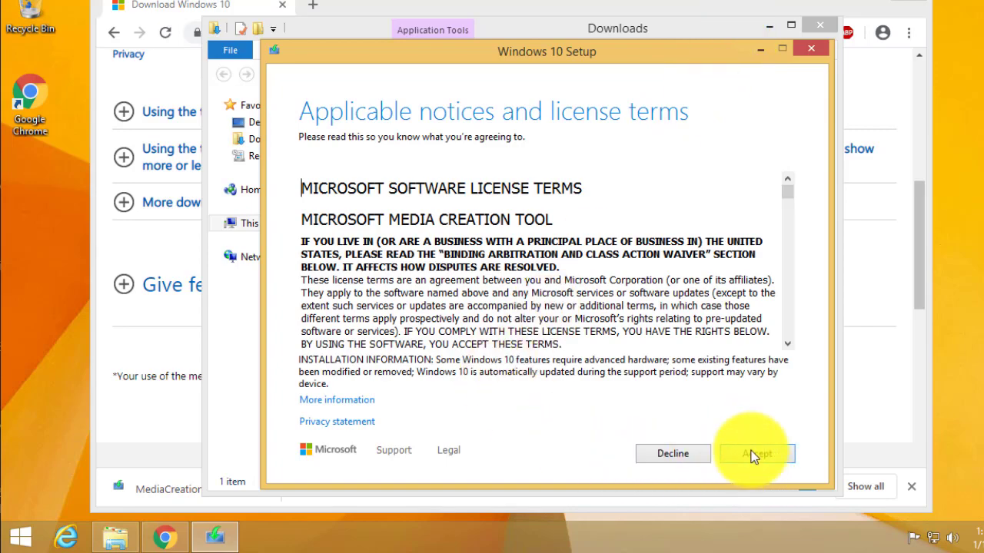
mouse_move(790, 197)
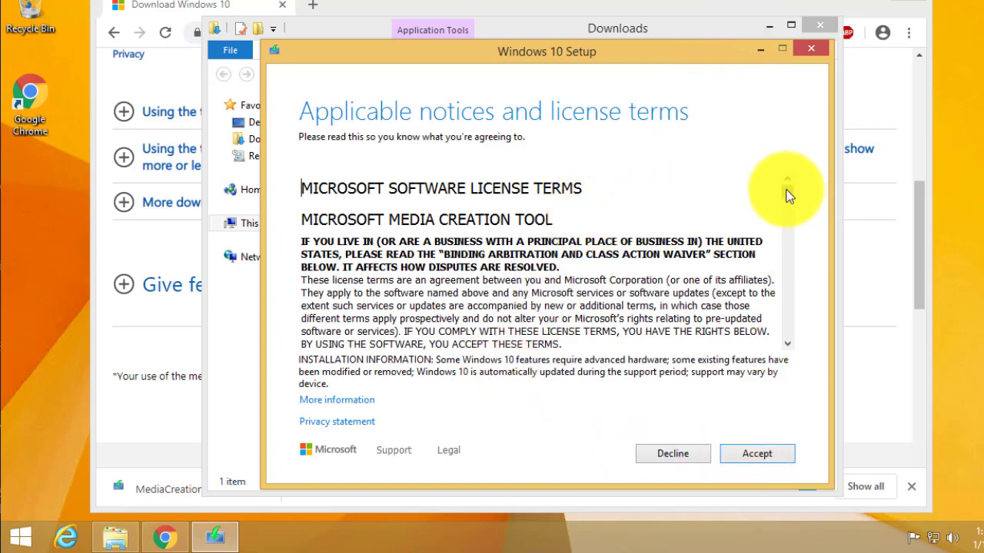
Step: Scroll through the Microsoft license terms and accept them
scroll("down", 3)
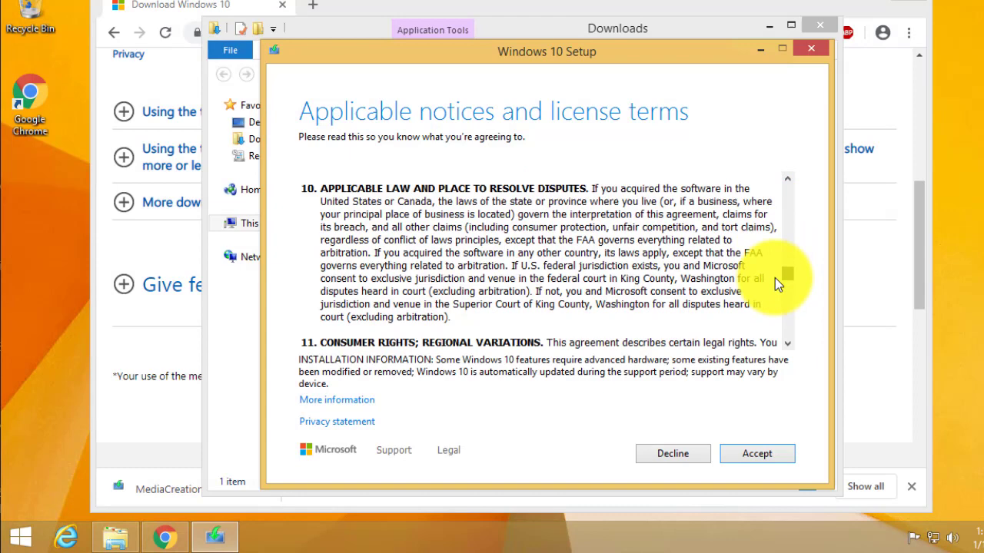
left_click(756, 453)
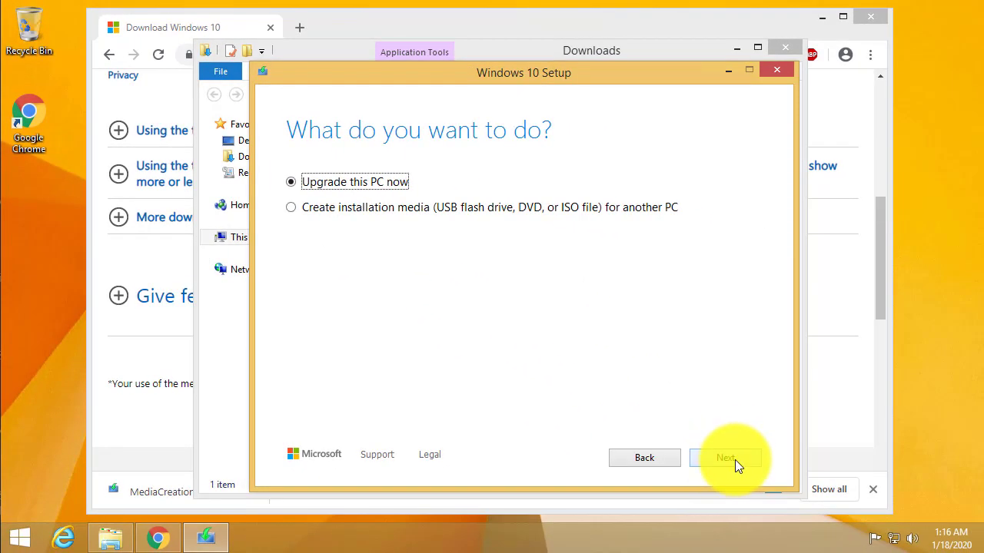
Step: Continue with 'Upgrade this PC now' to begin downloading Windows 10
left_click(726, 458)
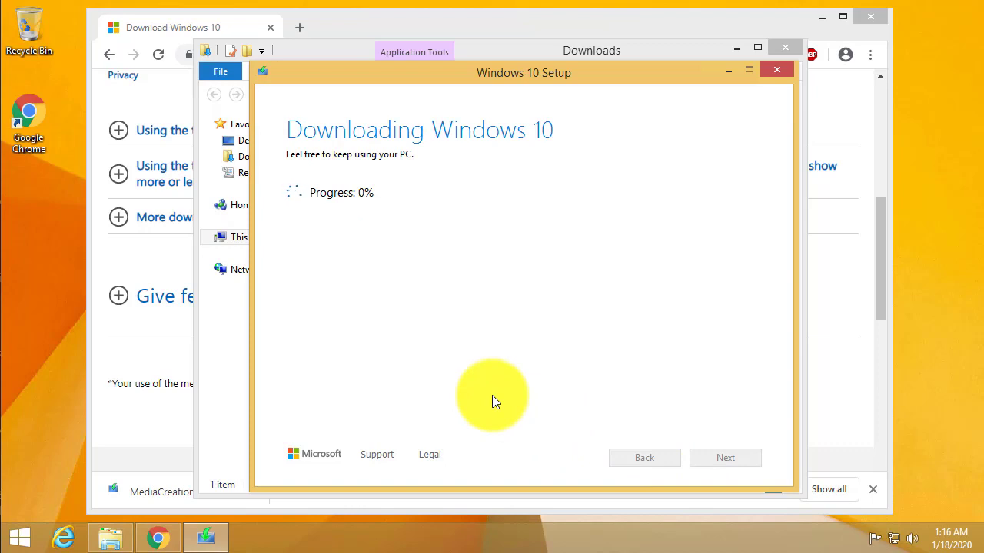
mouse_move(483, 182)
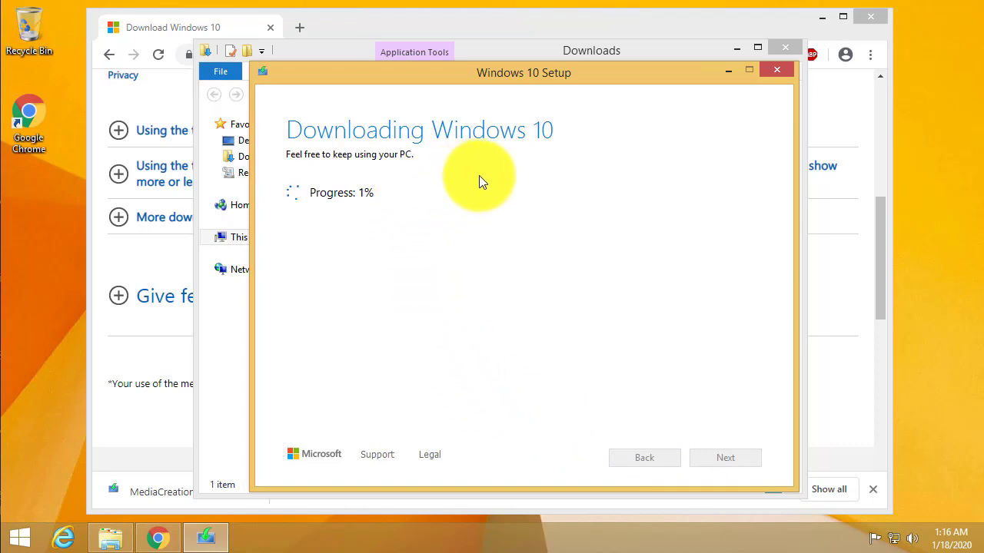
mouse_move(478, 178)
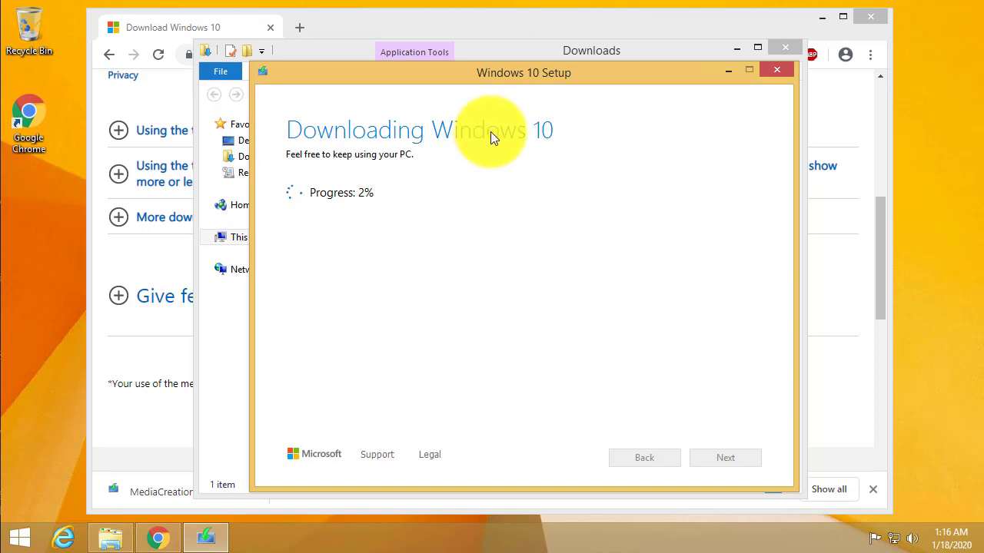
mouse_move(561, 53)
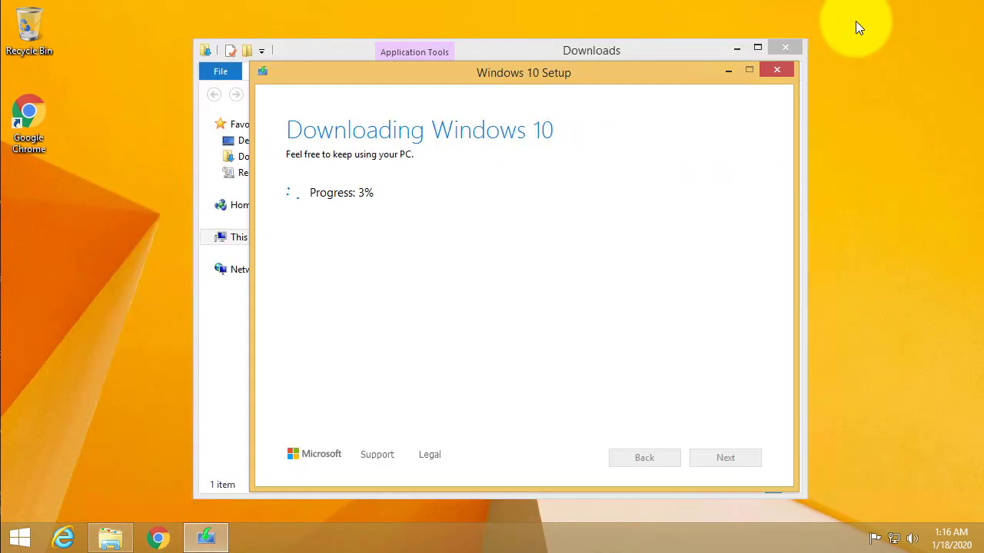
Step: Close the Downloads folder window, leaving the Windows 10 download running
left_click(776, 69)
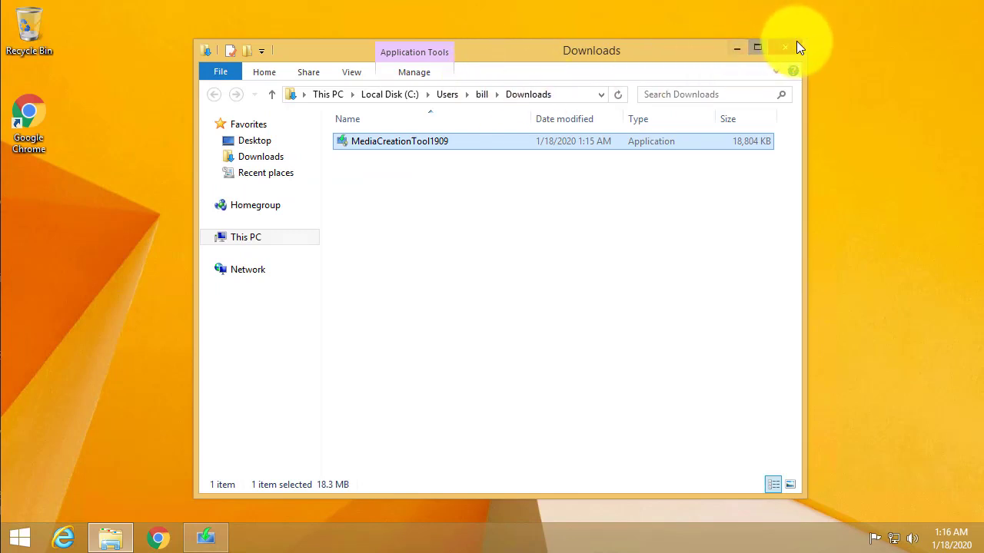
double_click(400, 141)
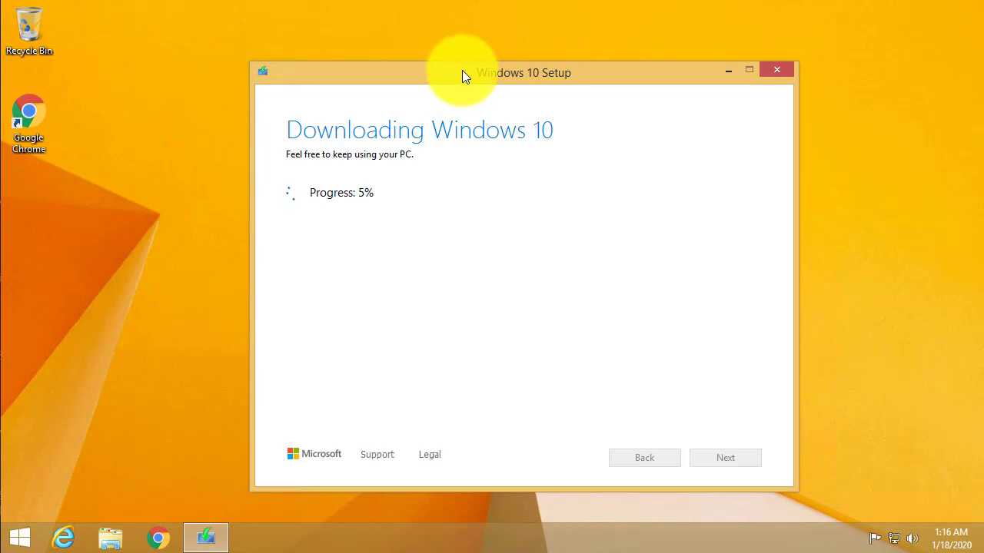
mouse_move(483, 75)
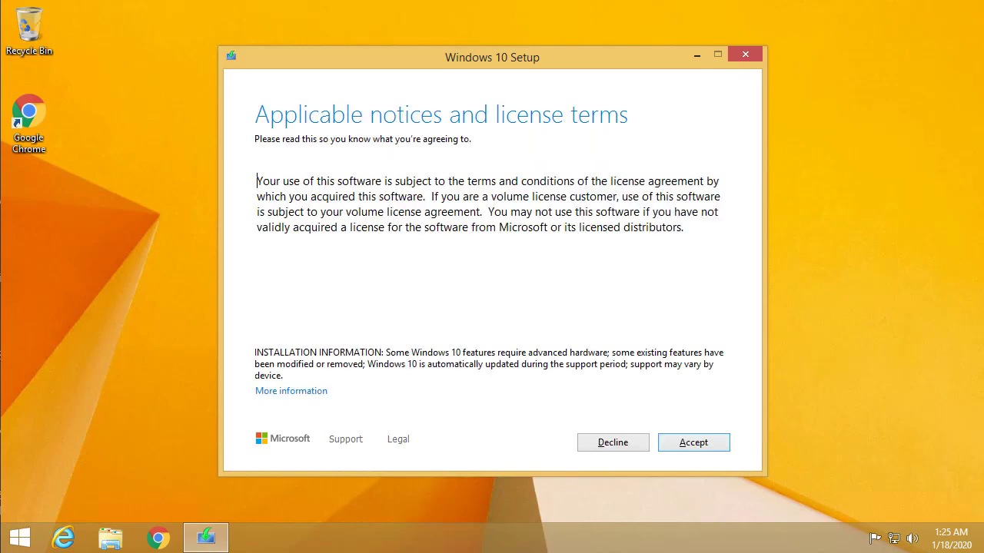
mouse_move(716, 278)
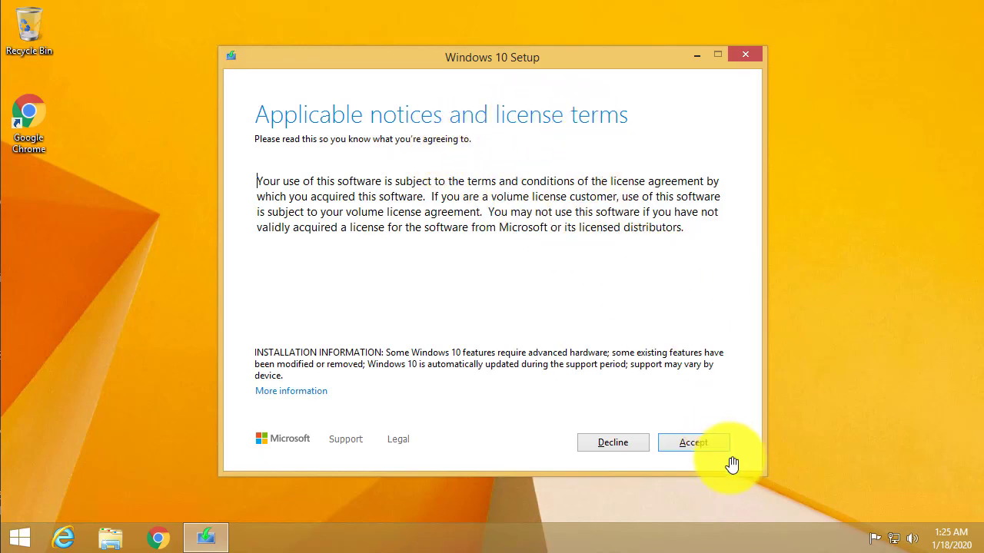
Step: Accept the applicable notices and license terms to reach Ready to install
left_click(693, 442)
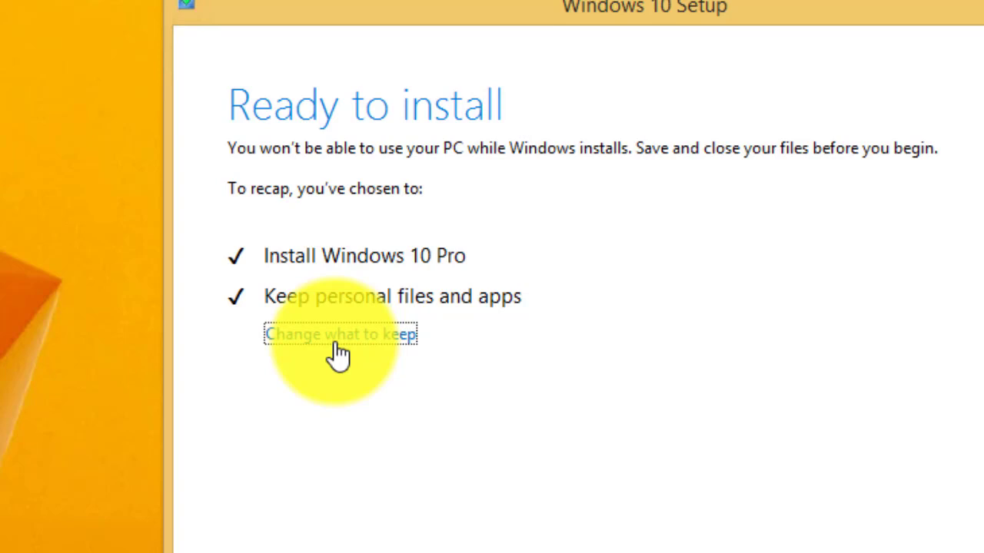
Step: Review the keep options, choose Keep personal files and apps, and return to Ready to install
left_click(341, 334)
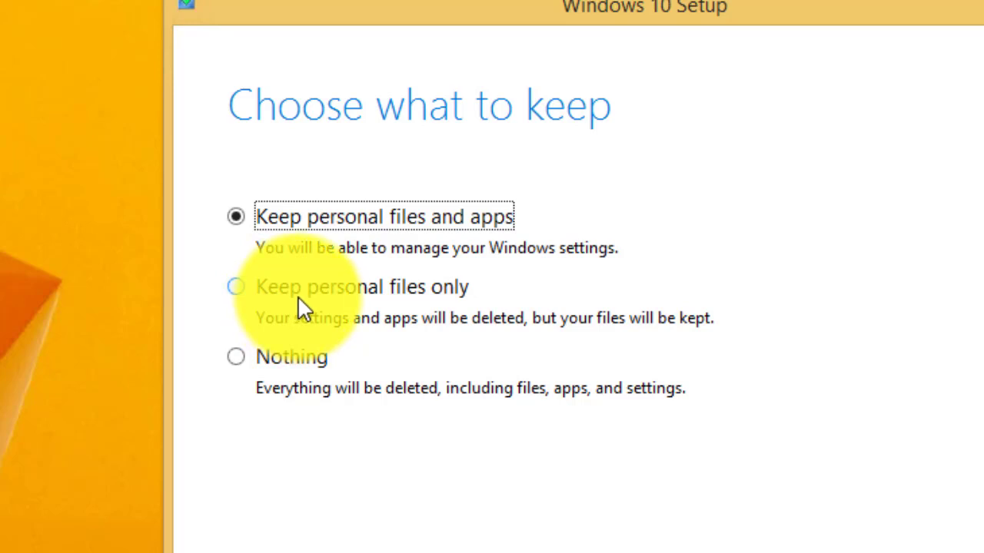
left_click(237, 288)
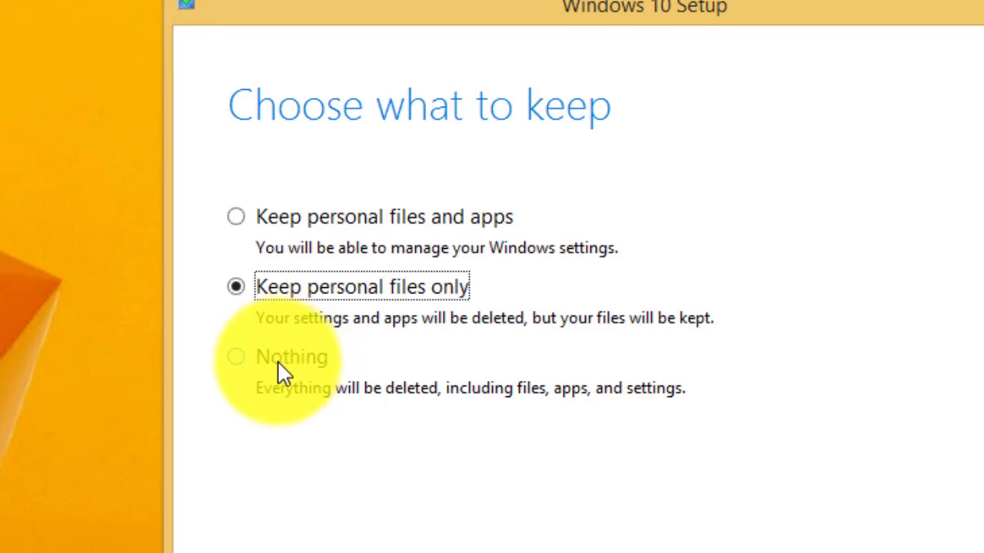
left_click(237, 357)
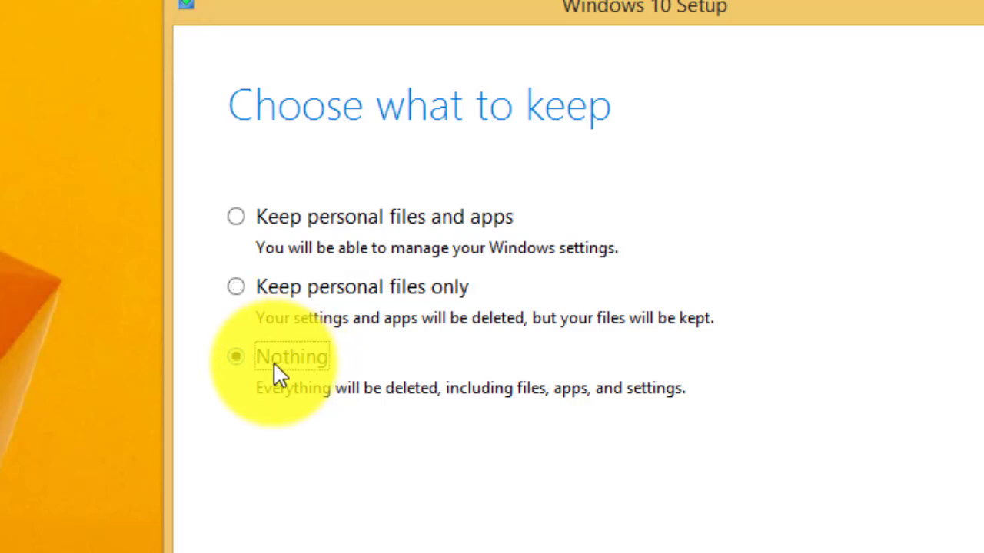
mouse_move(280, 261)
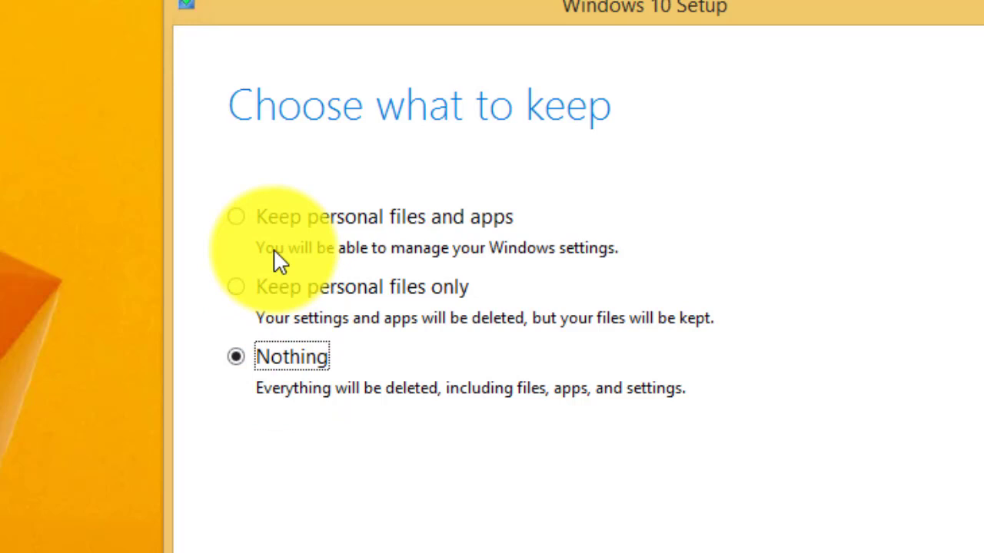
mouse_move(280, 229)
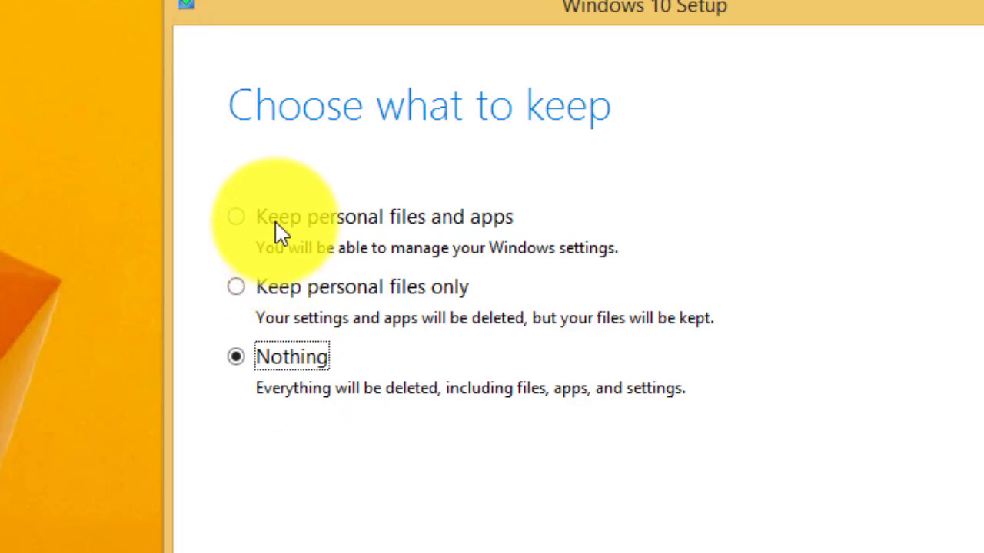
left_click(233, 217)
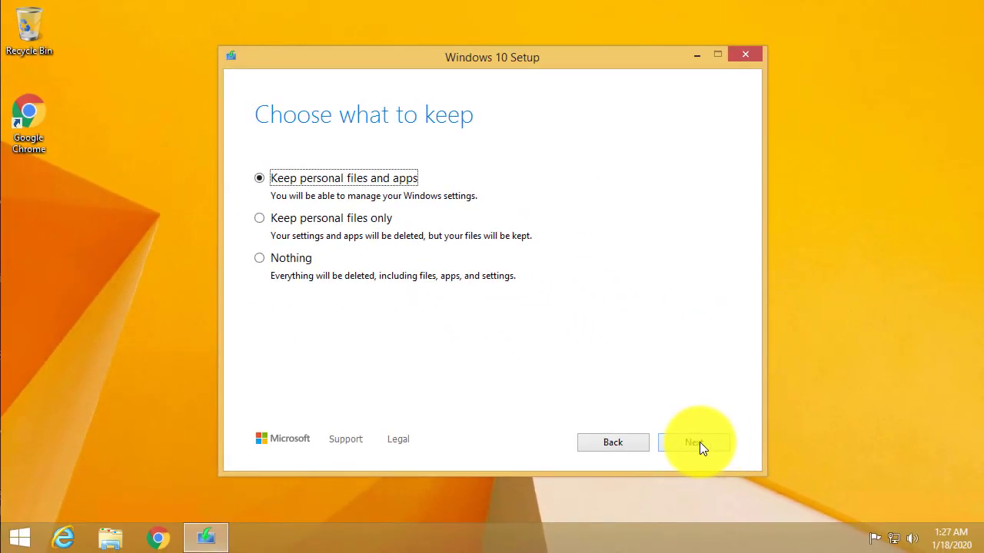
left_click(695, 442)
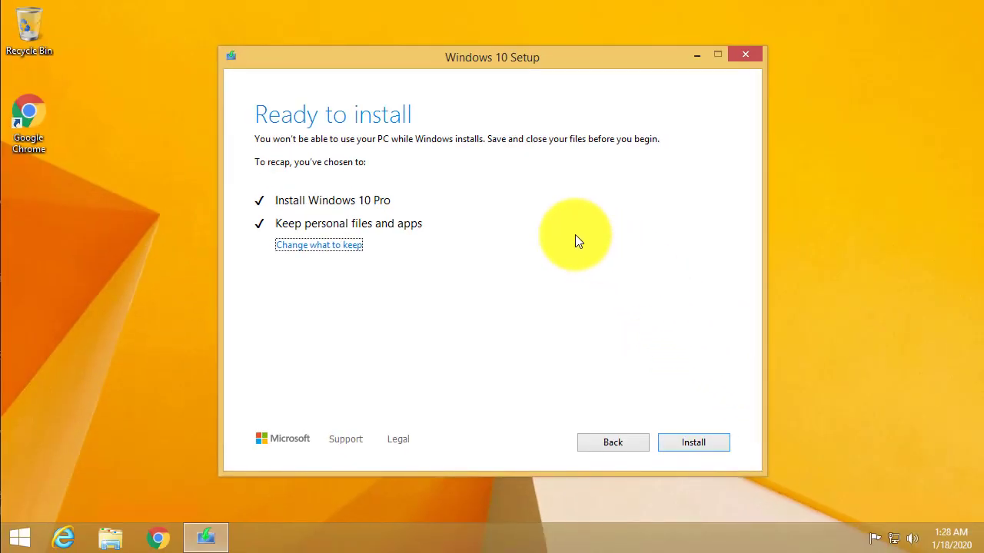
mouse_move(283, 157)
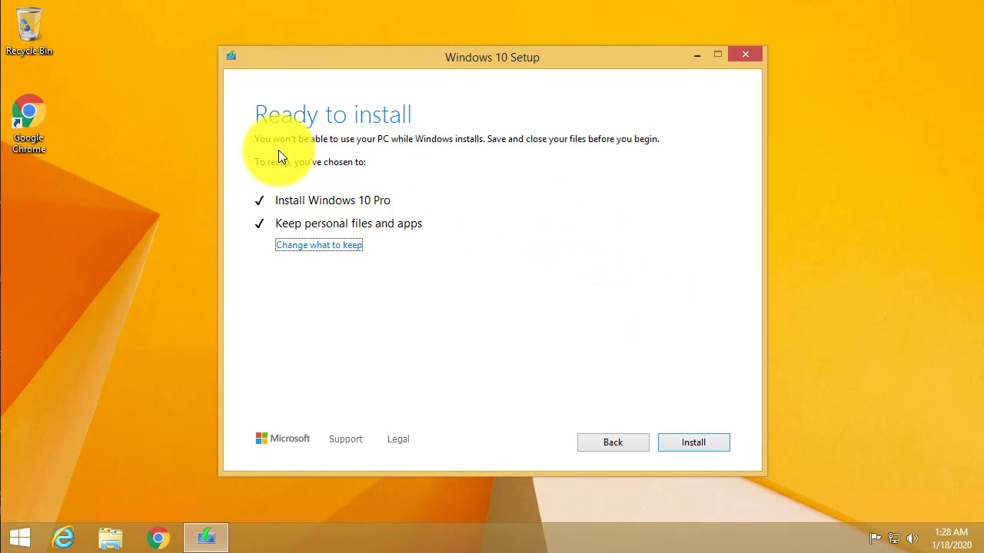
mouse_move(296, 157)
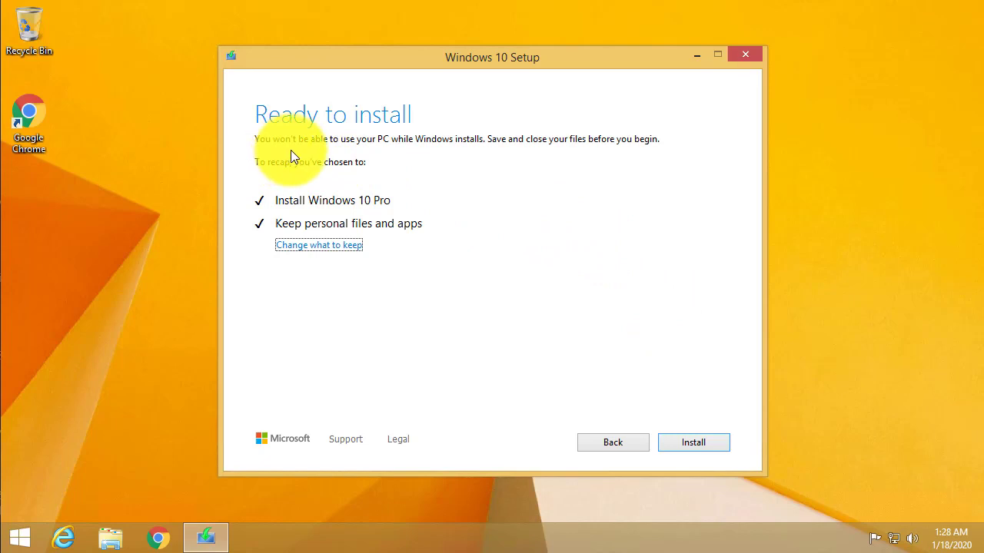
mouse_move(418, 152)
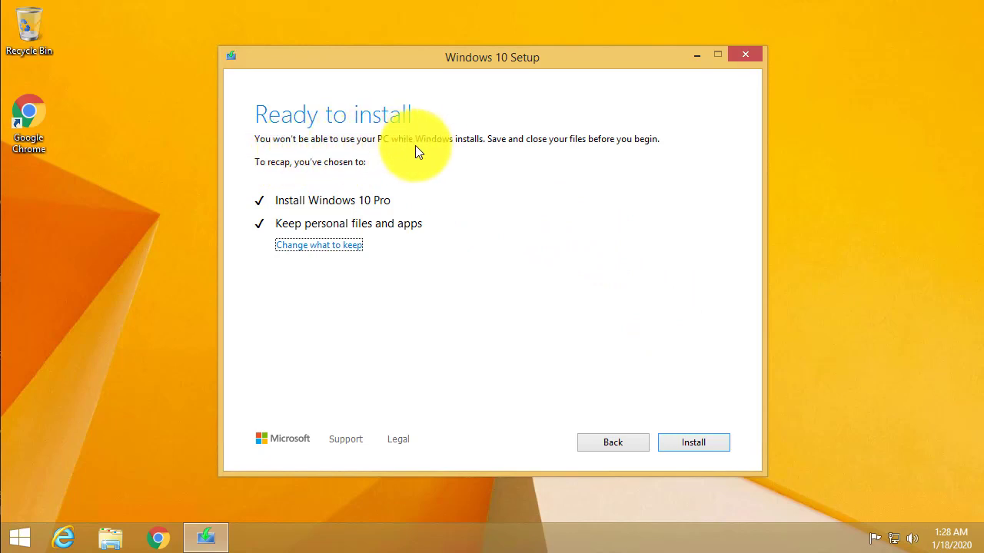
mouse_move(499, 151)
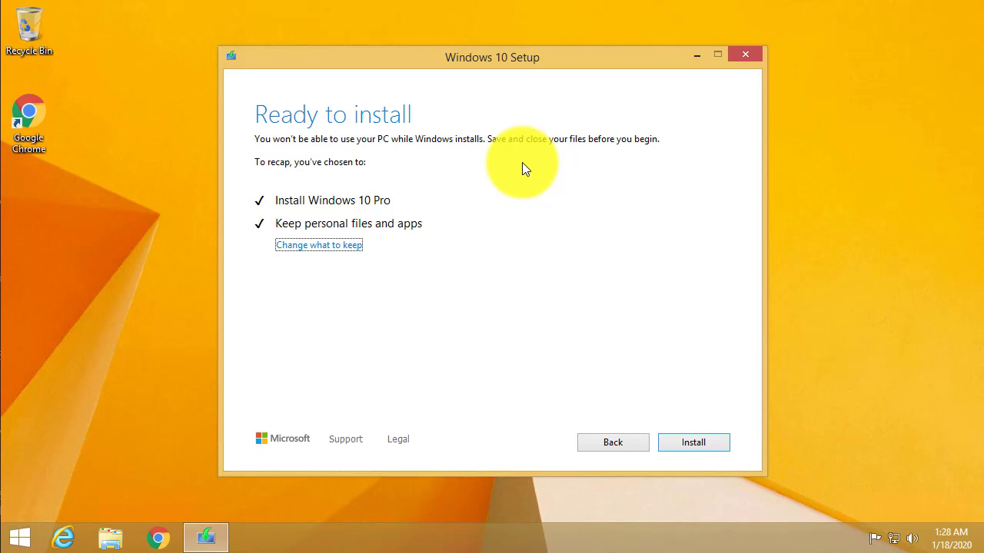
mouse_move(519, 498)
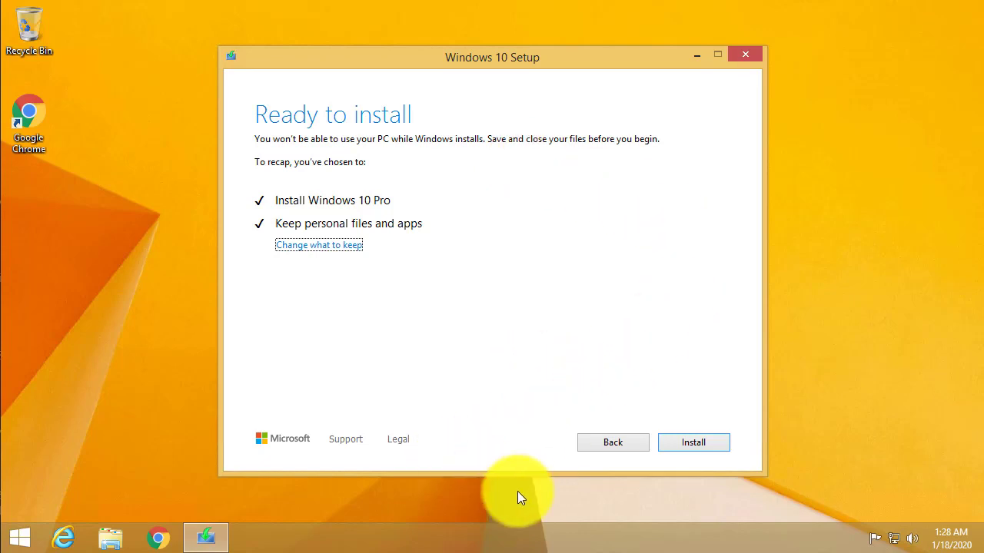
mouse_move(335, 521)
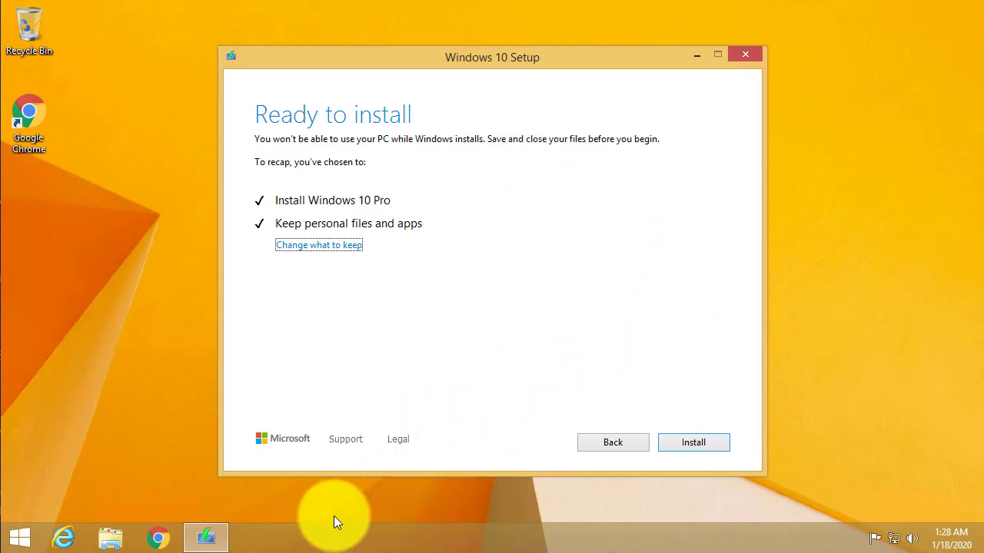
mouse_move(366, 541)
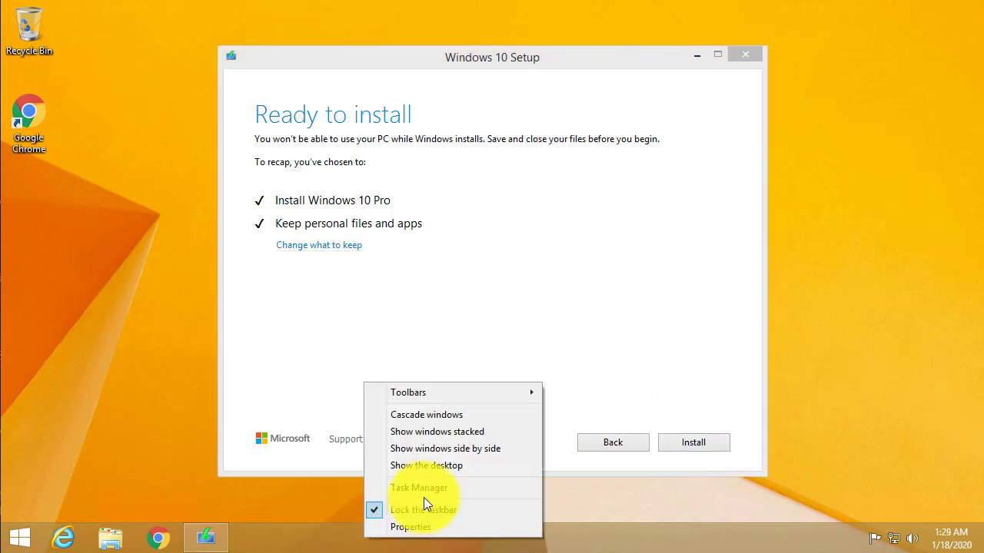
left_click(418, 487)
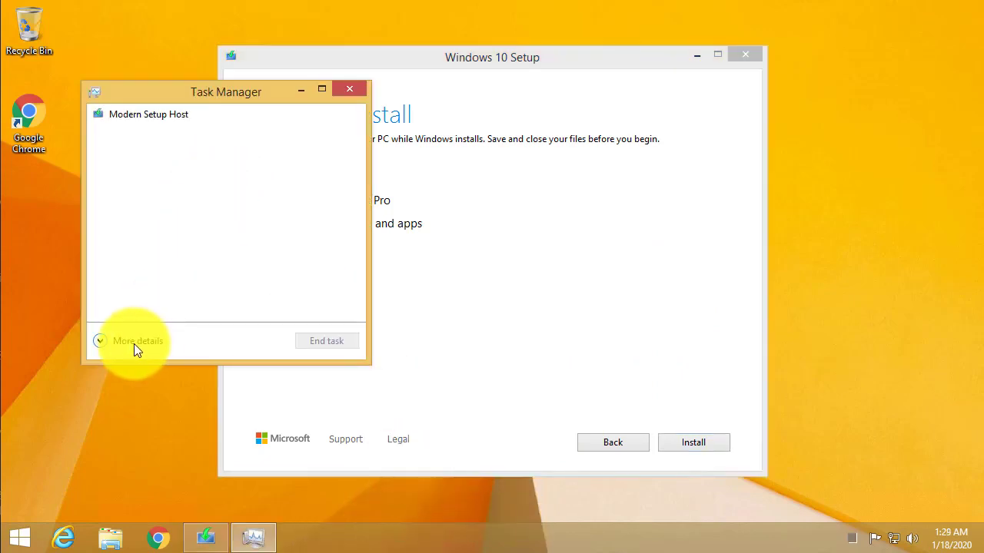
left_click(138, 341)
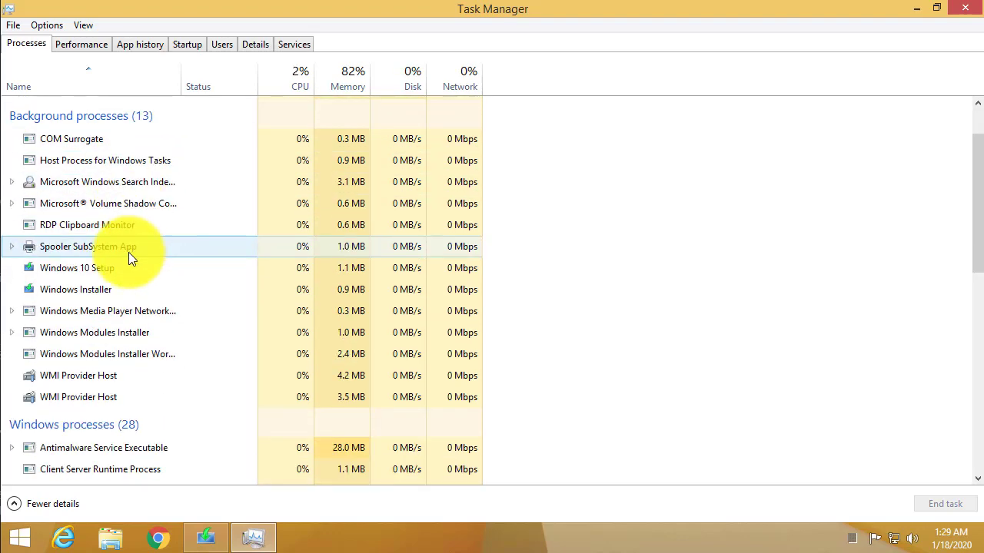
scroll("down", 3)
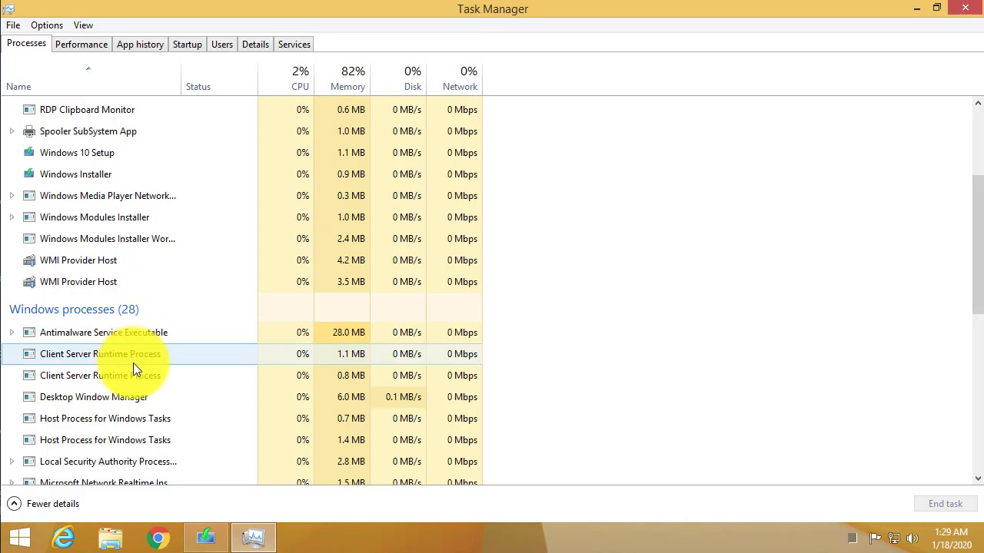
scroll("down", 3)
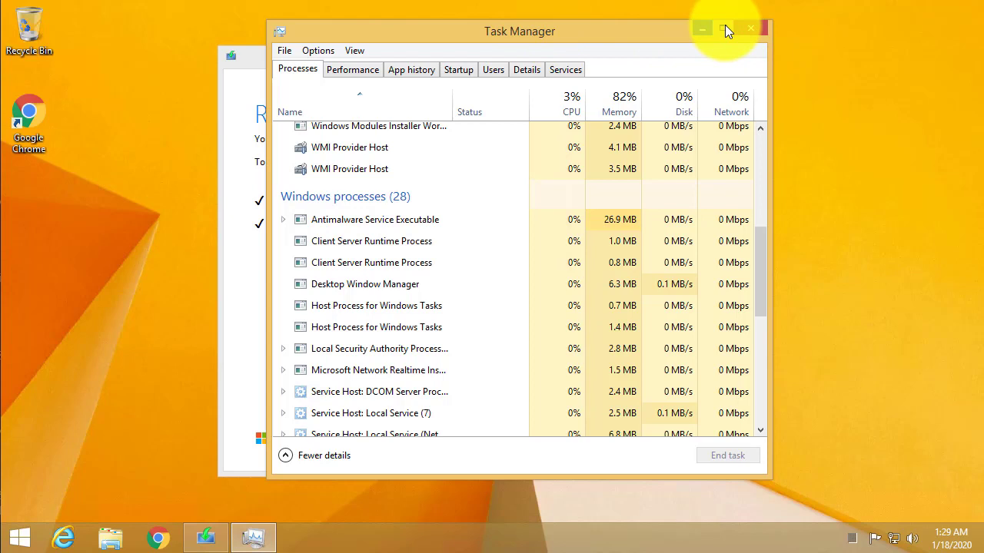
left_click(750, 27)
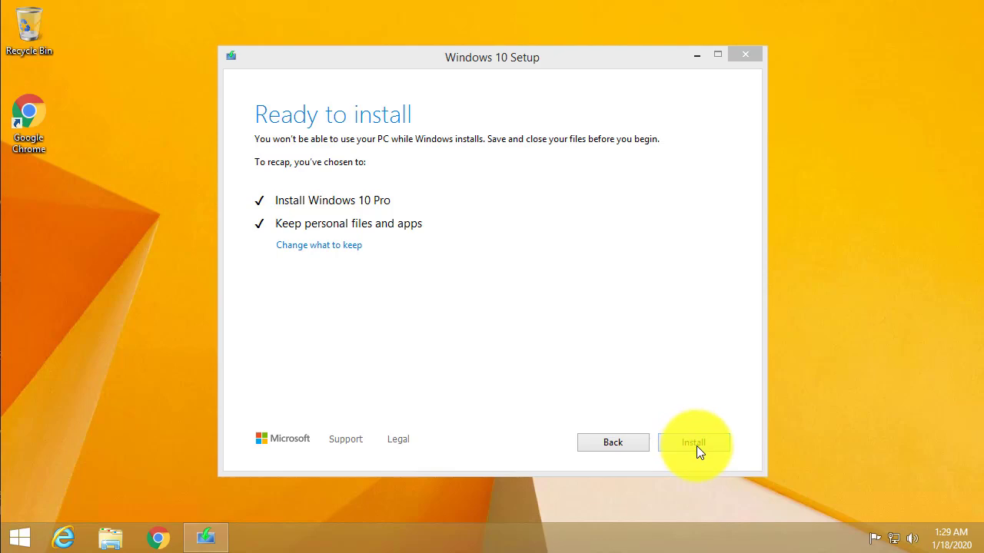
Step: Install Windows 10 Pro, keeping personal files and apps, through to the sign-in screen
left_click(693, 443)
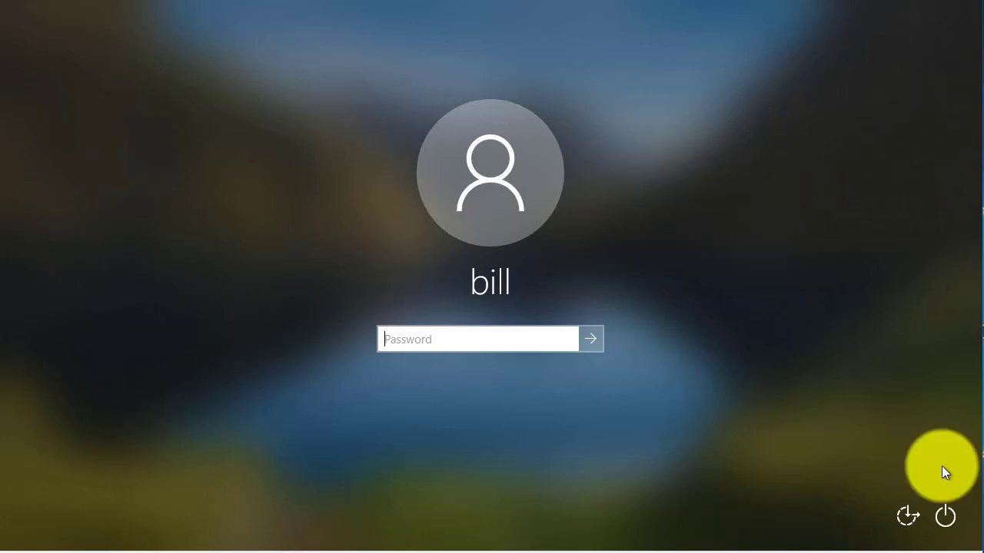
Step: Enter the account password and sign in to Windows 10
left_click(443, 340)
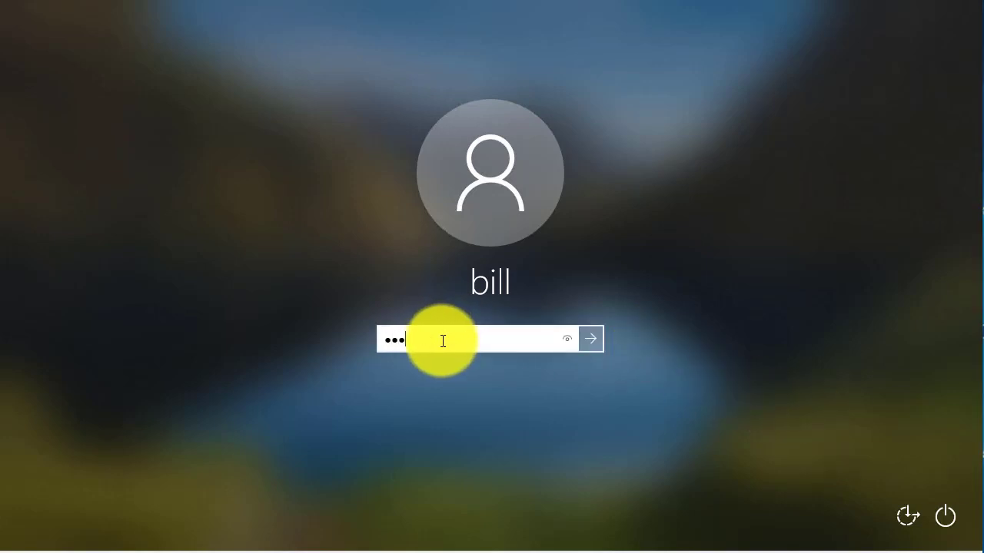
type("password")
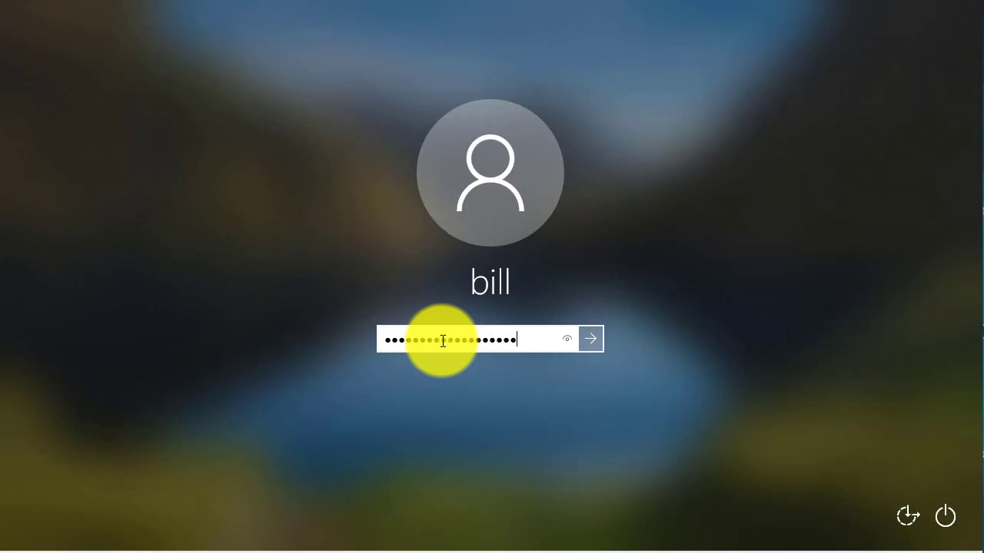
left_click(592, 338)
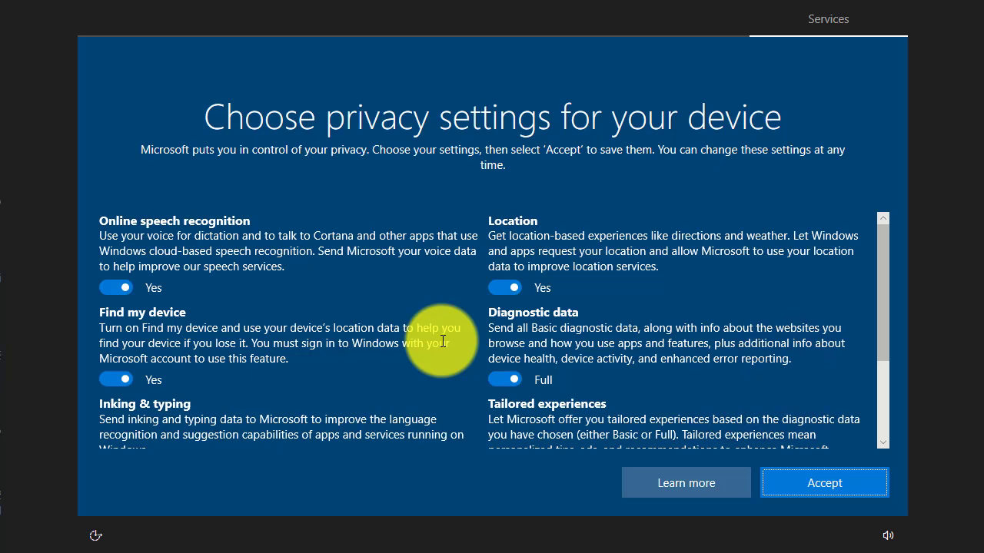
mouse_move(871, 289)
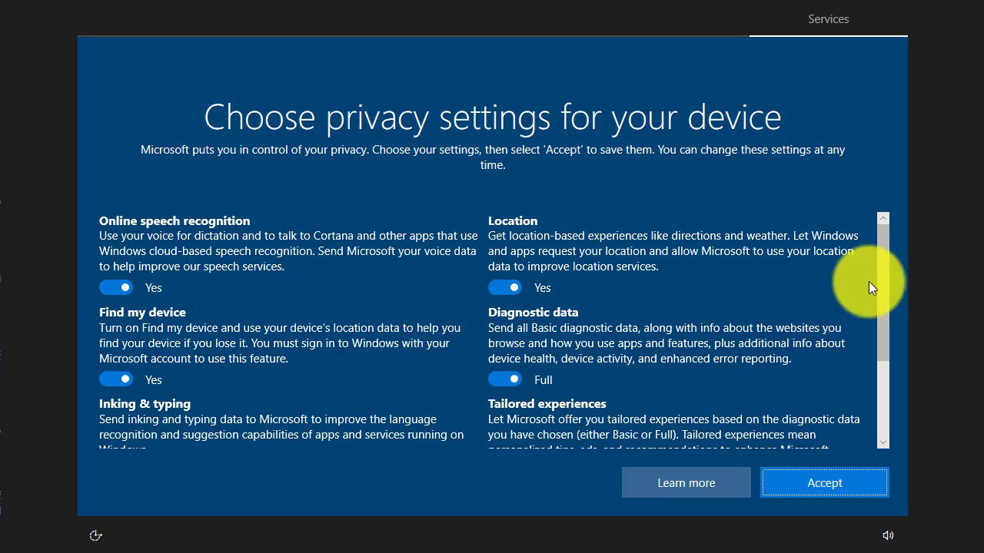
Step: Set Diagnostic data to Basic, switch Tailored experiences to No, and accept the privacy settings
scroll("down", 3)
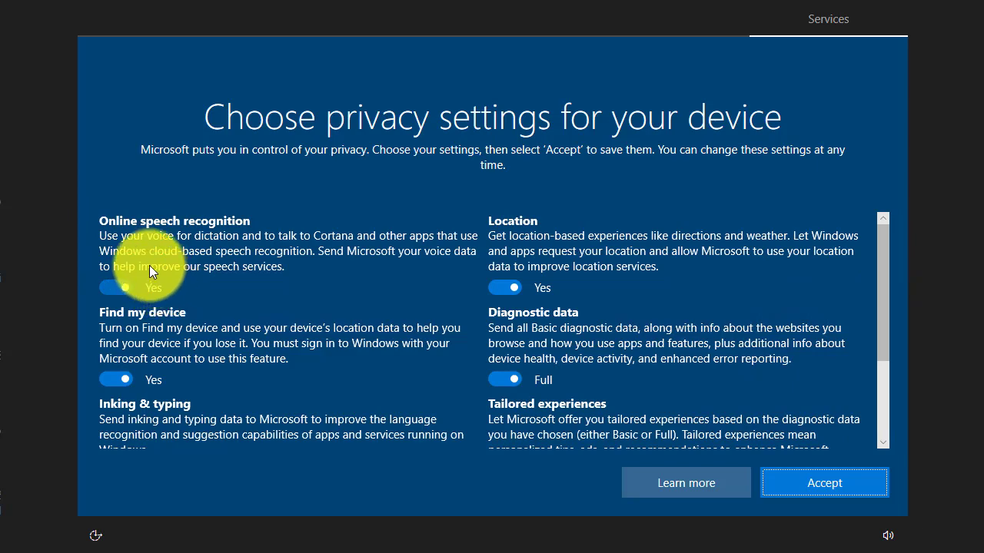
mouse_move(507, 300)
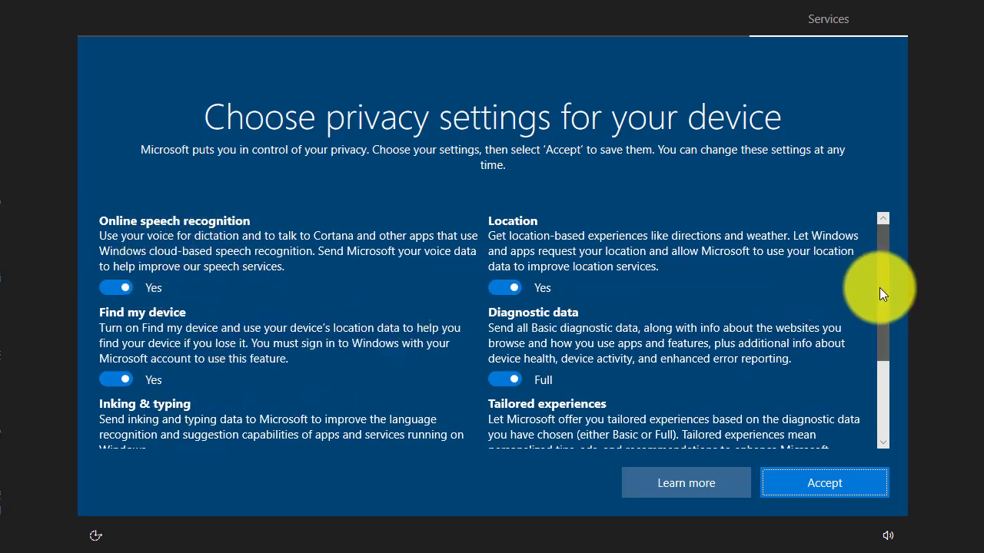
scroll("down", 3)
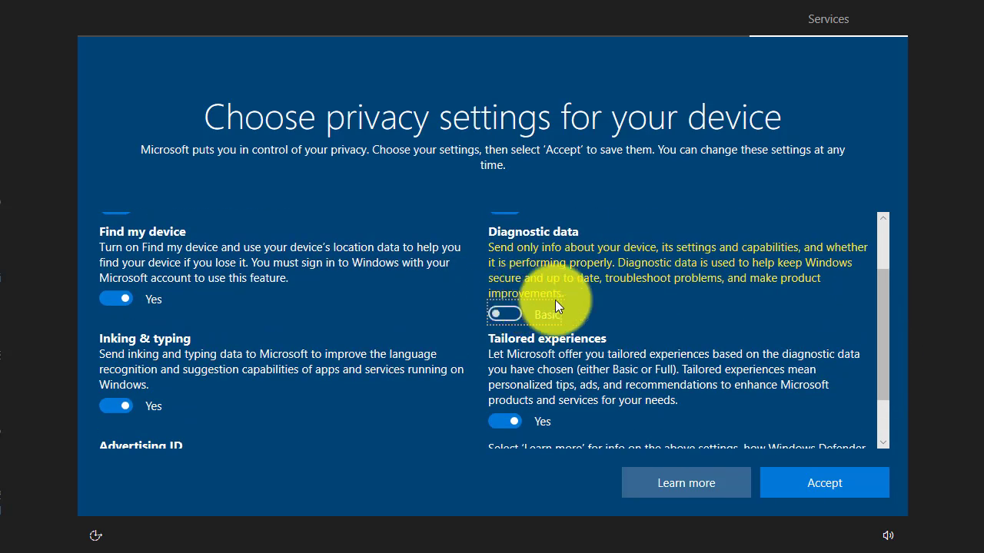
scroll("down", 3)
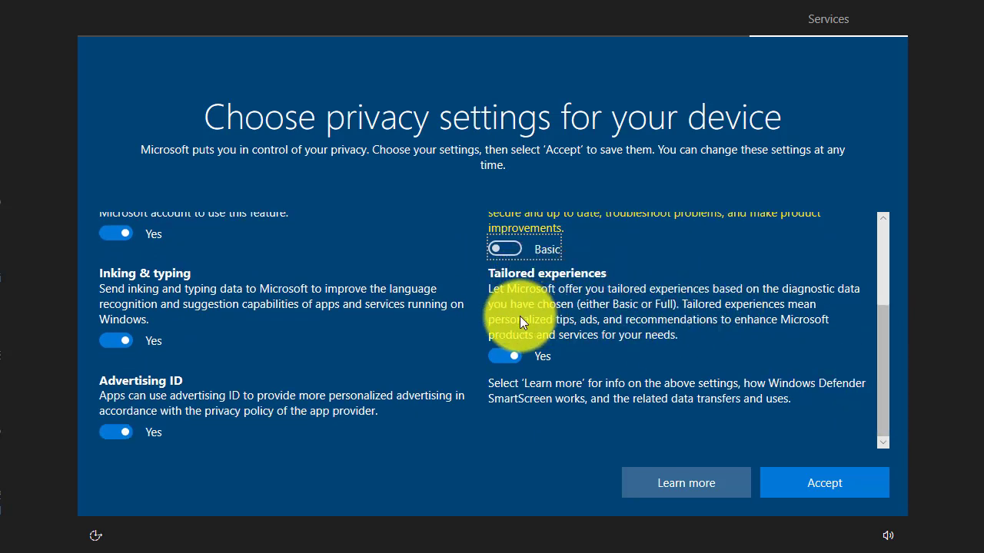
mouse_move(612, 303)
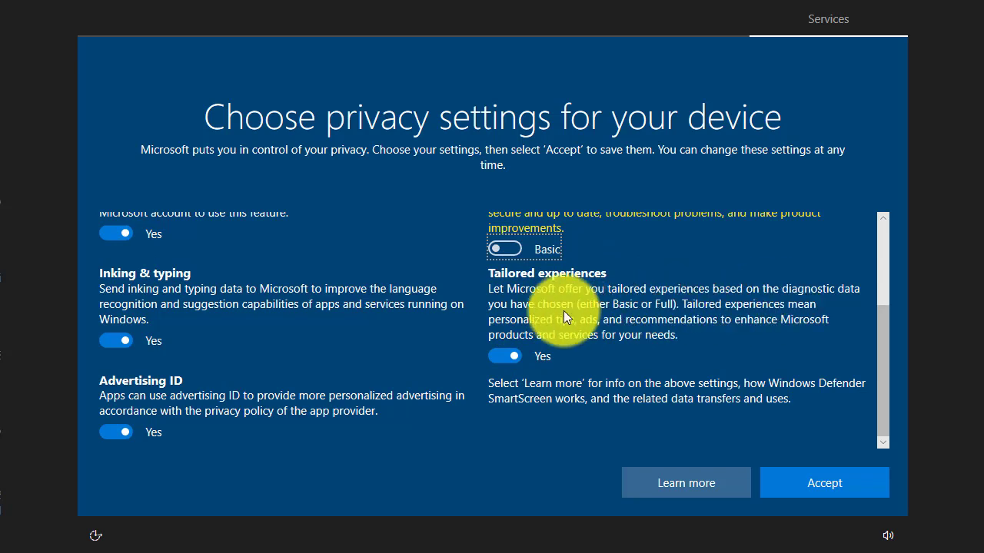
mouse_move(628, 340)
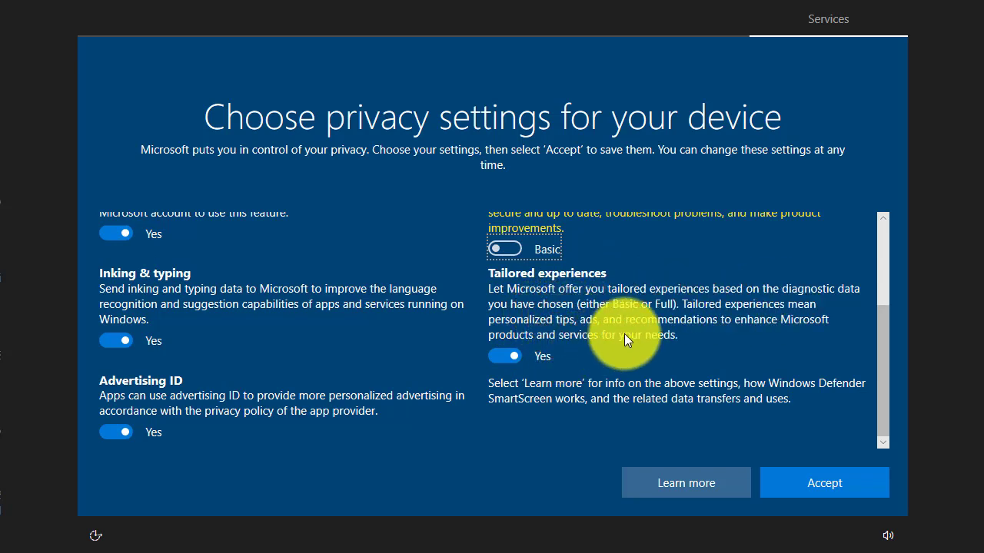
left_click(505, 356)
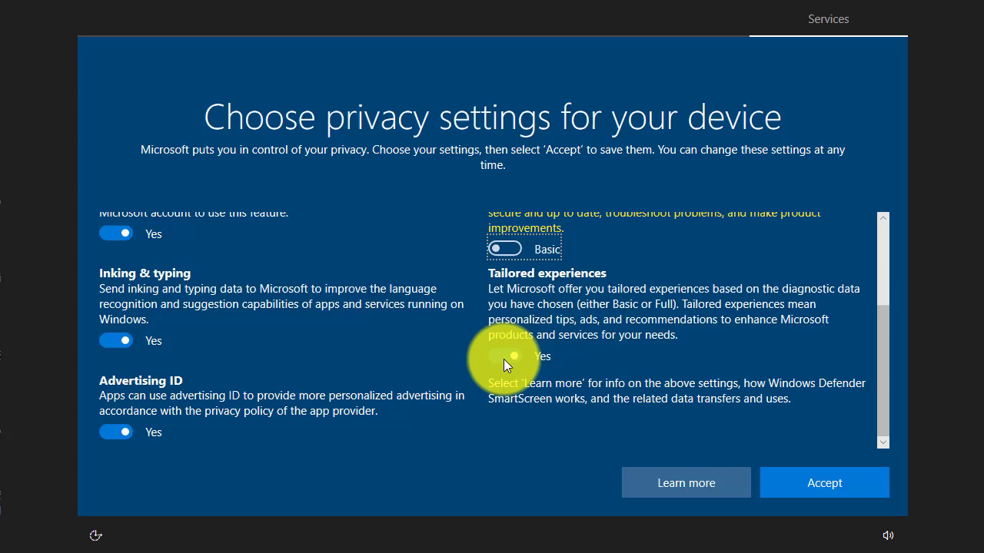
left_click(504, 357)
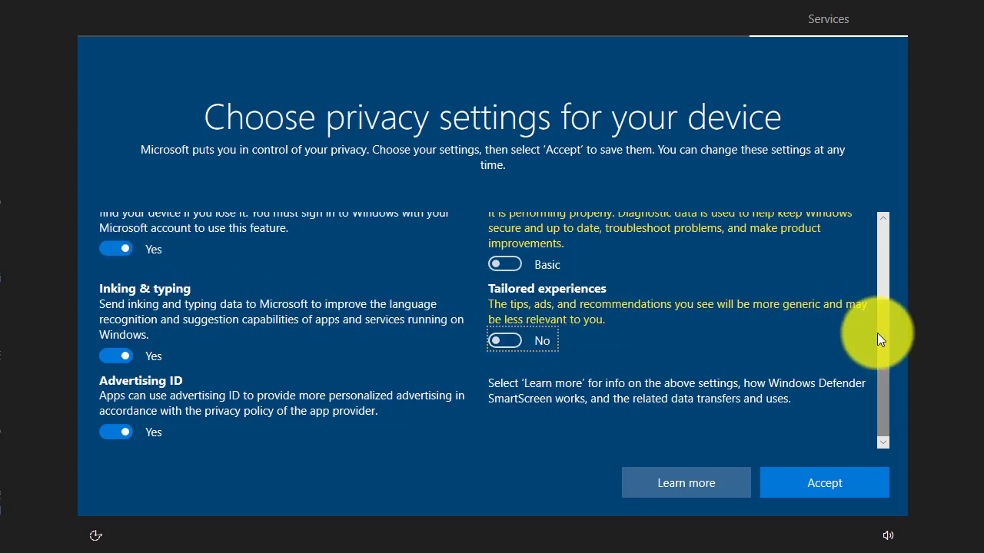
left_click(824, 483)
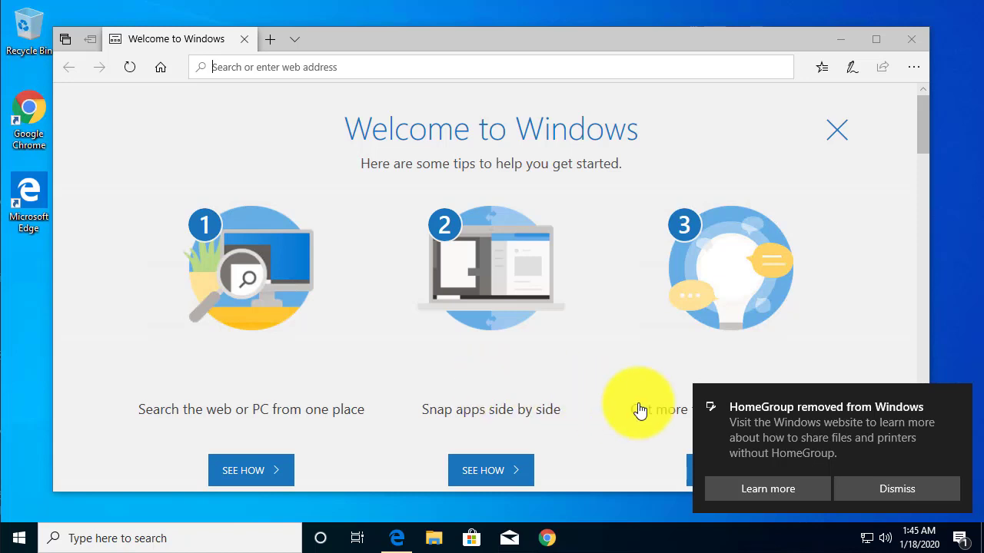
mouse_move(897, 489)
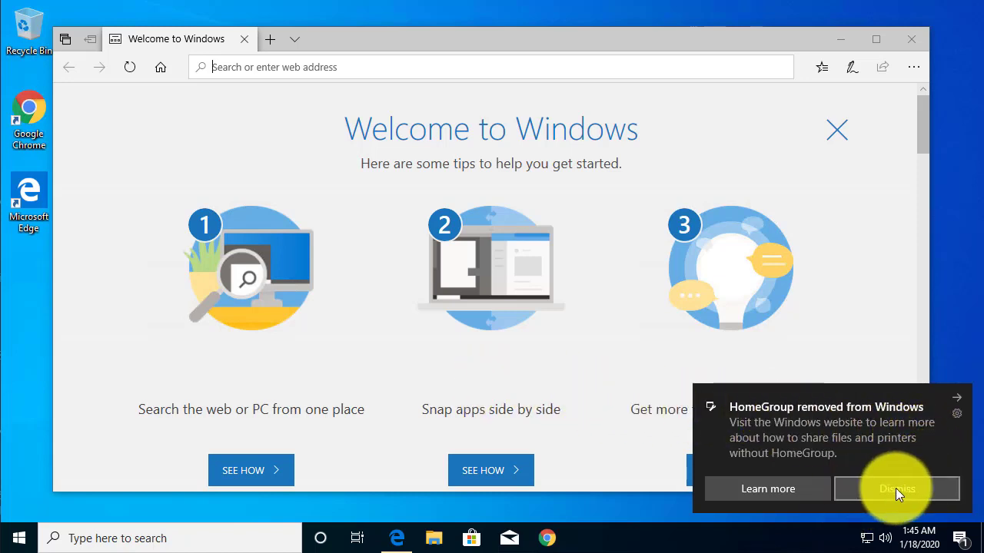
Step: Dismiss the HomeGroup removal notice and close the Welcome to Windows page in Edge
left_click(898, 489)
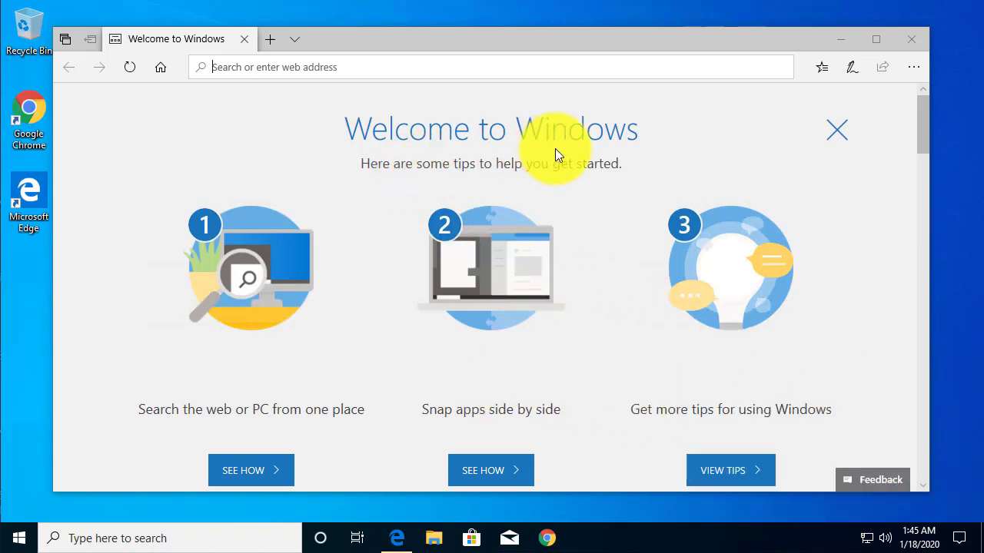
scroll("down", 3)
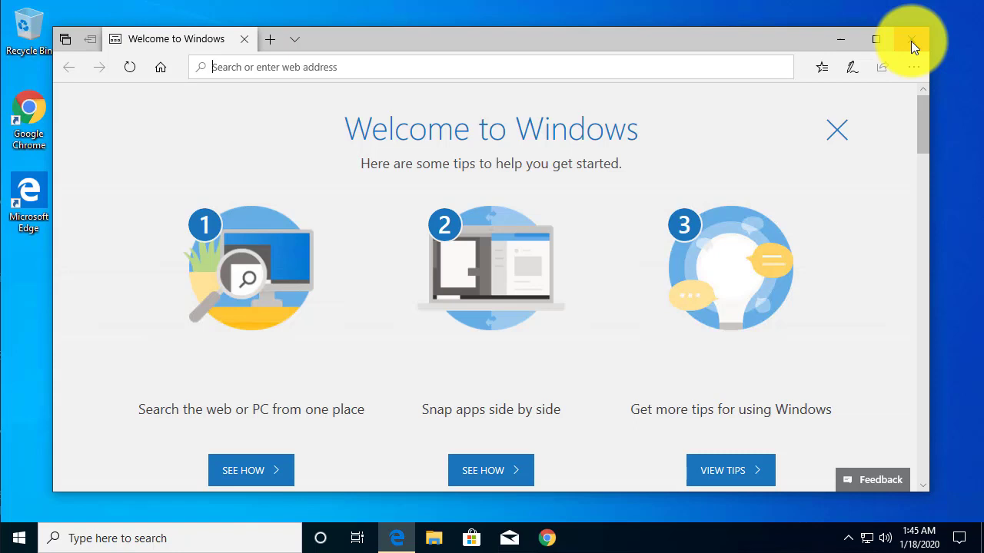
left_click(909, 40)
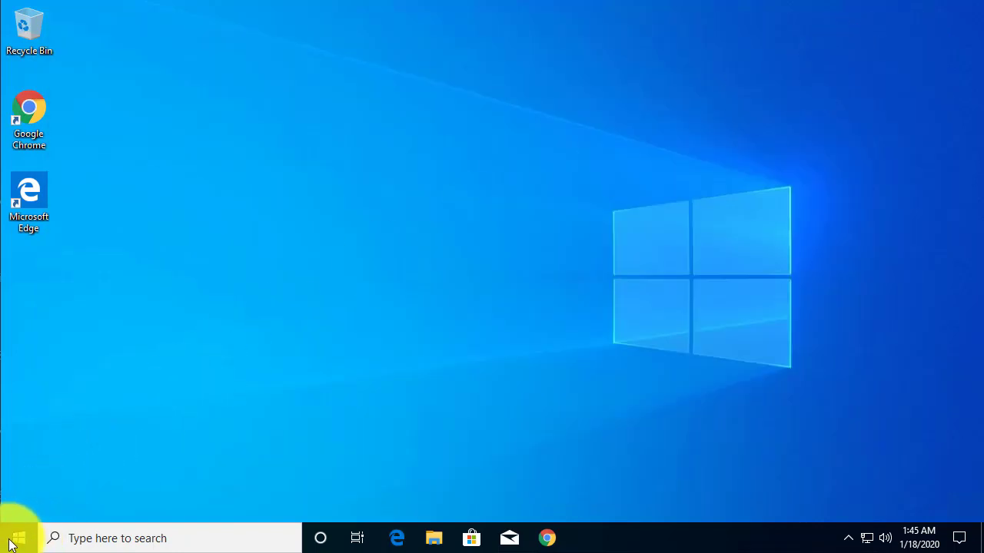
Step: Show the About page via the Start button's System shortcut, revealing Windows 10 Pro version 1909
right_click(14, 537)
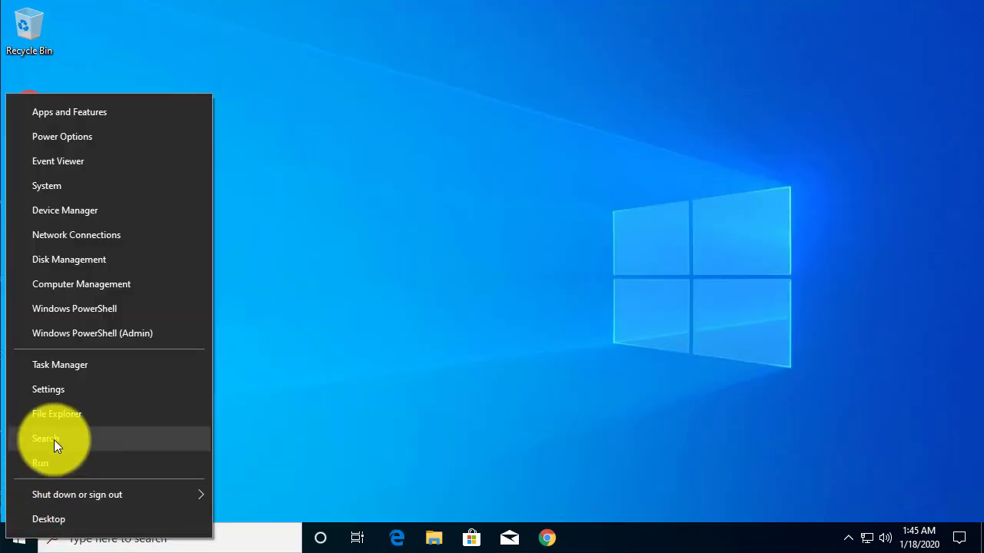
left_click(46, 185)
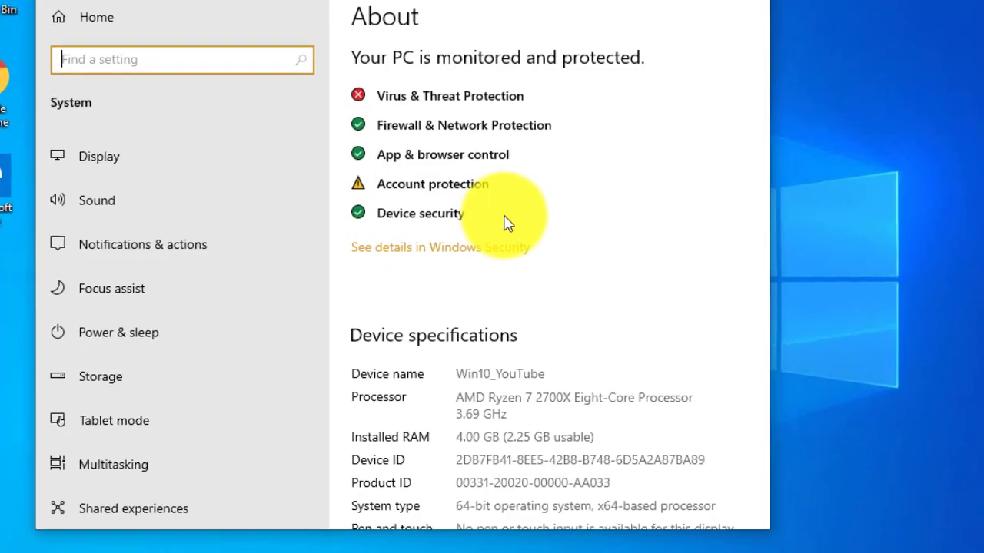
scroll("down", 3)
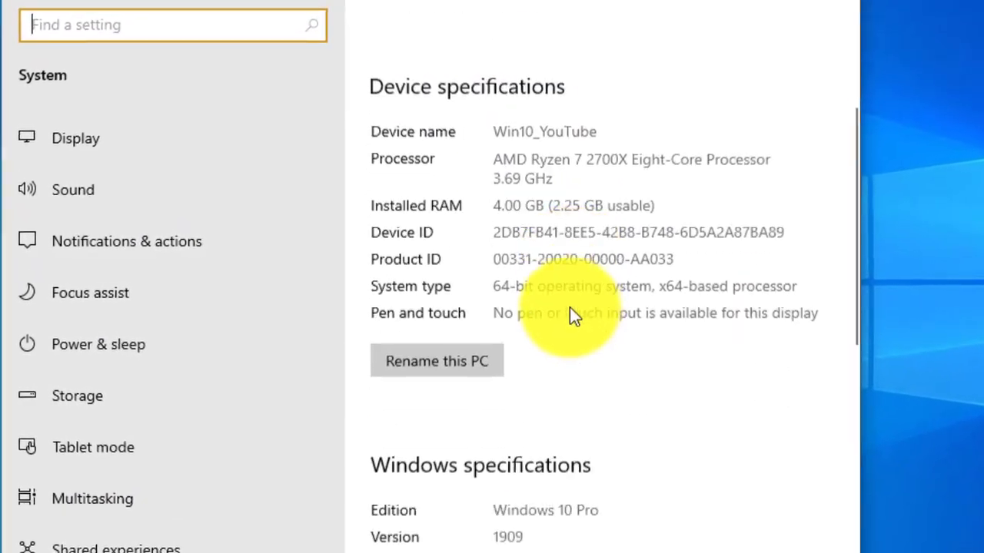
scroll("down", 3)
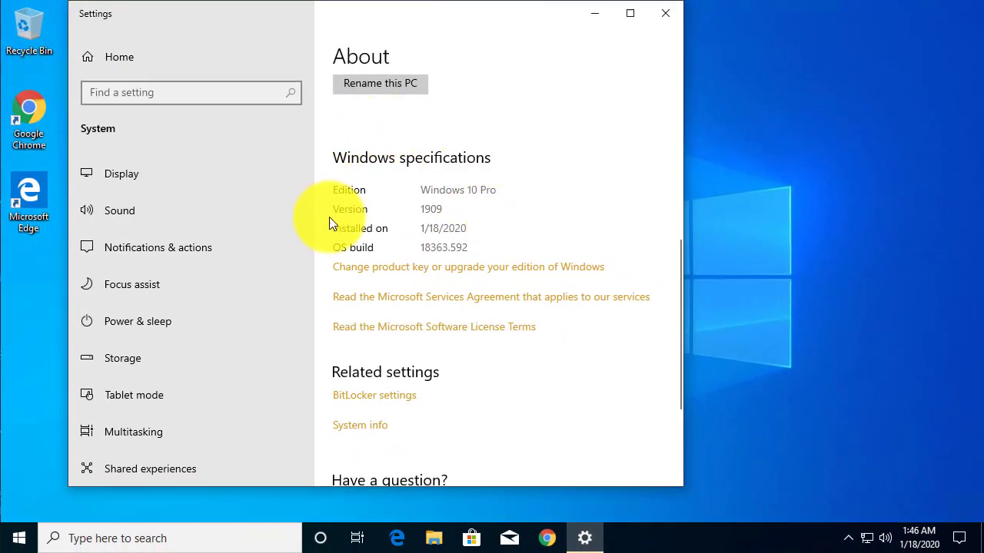
mouse_move(542, 157)
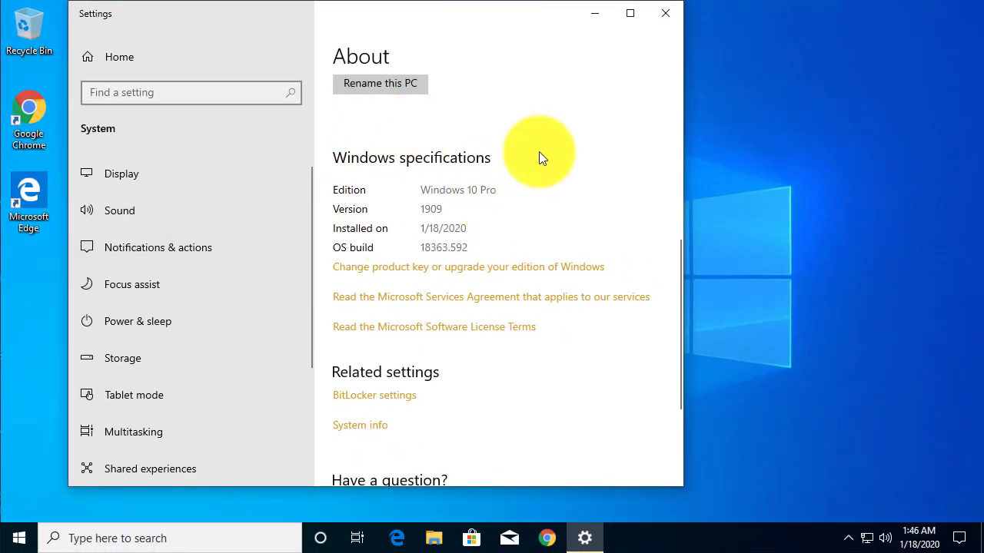